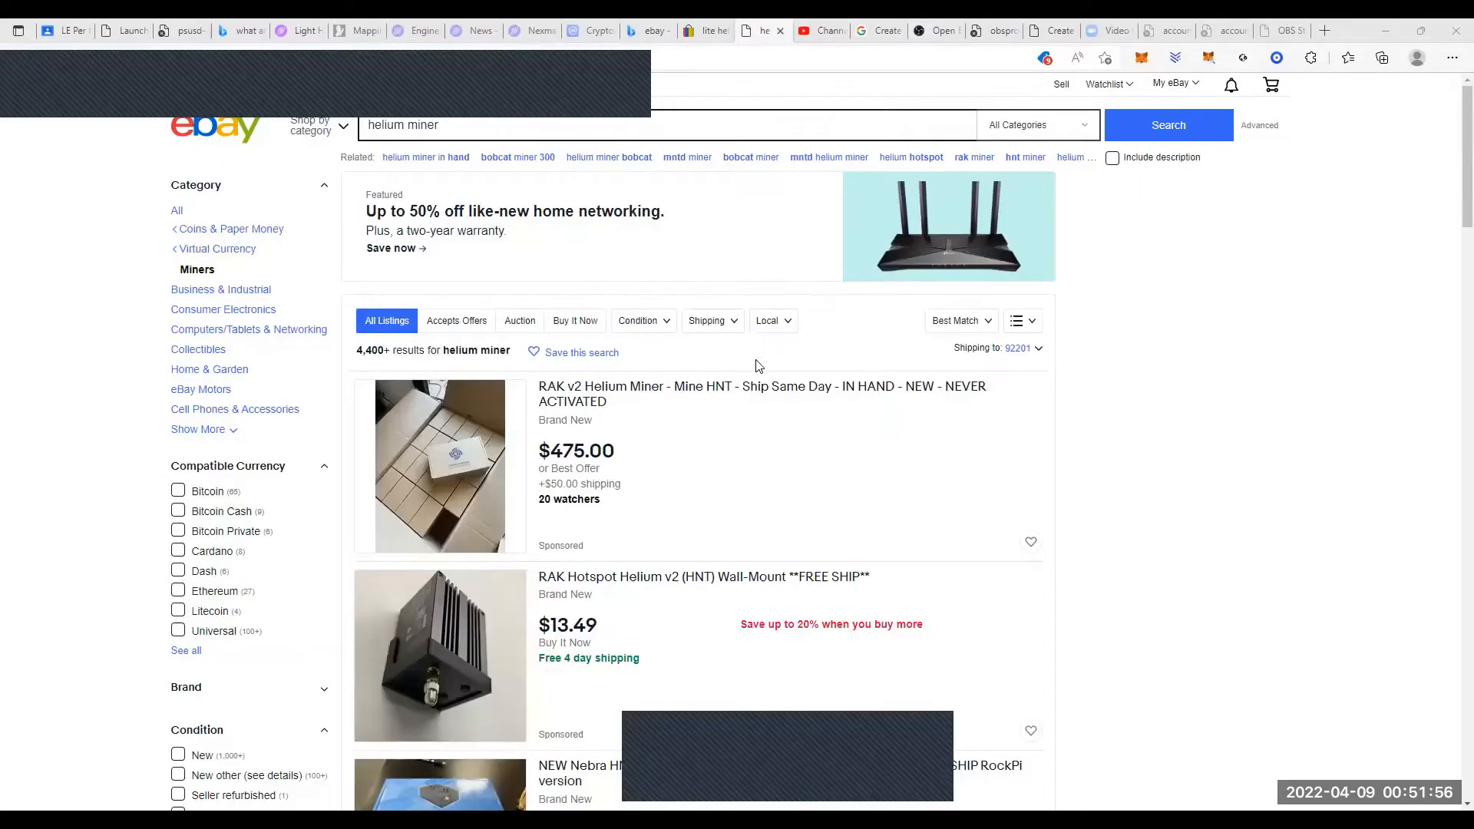
pyautogui.moveTo(1133, 514)
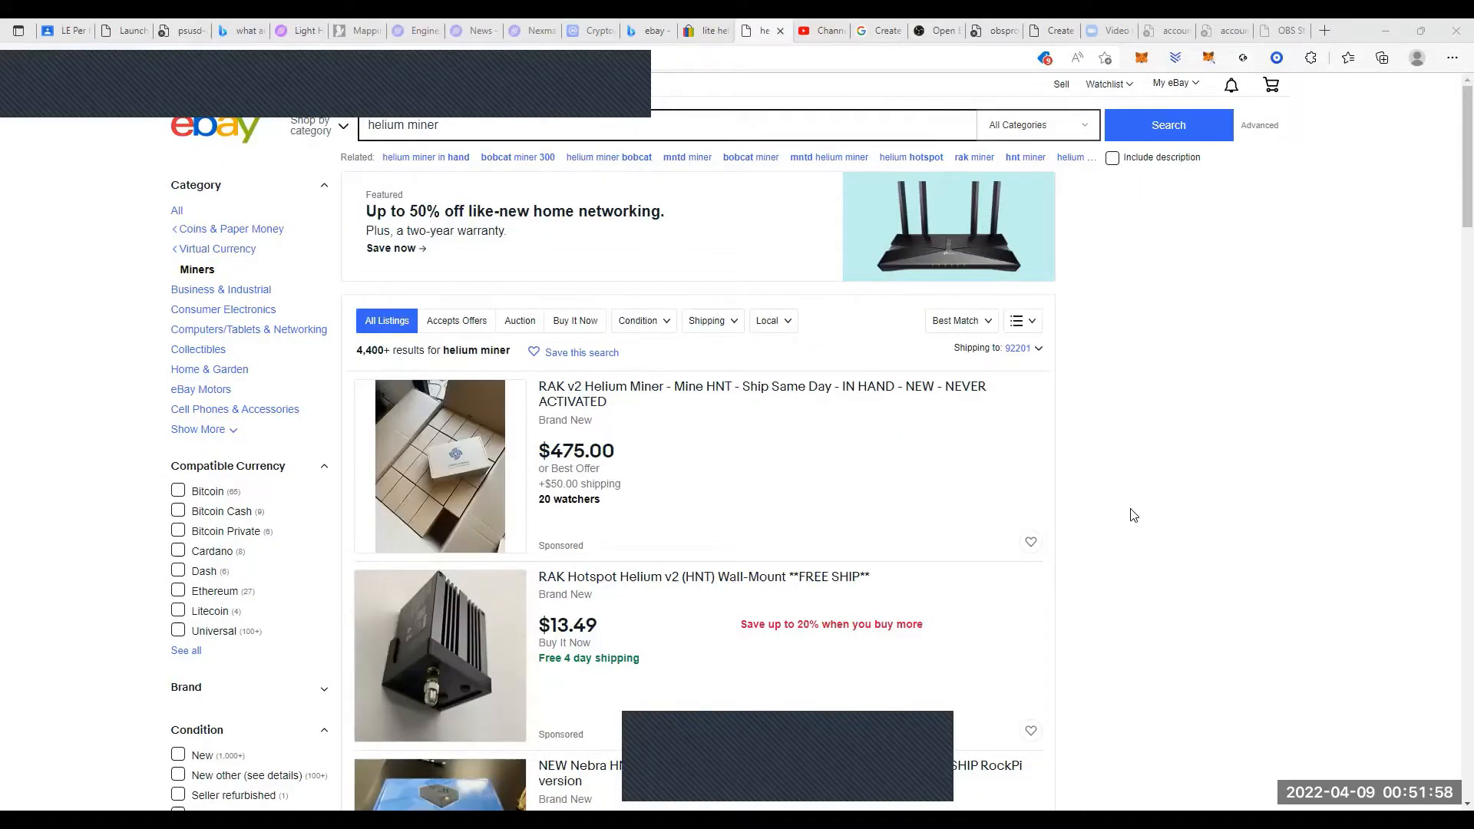
pyautogui.moveTo(806, 470)
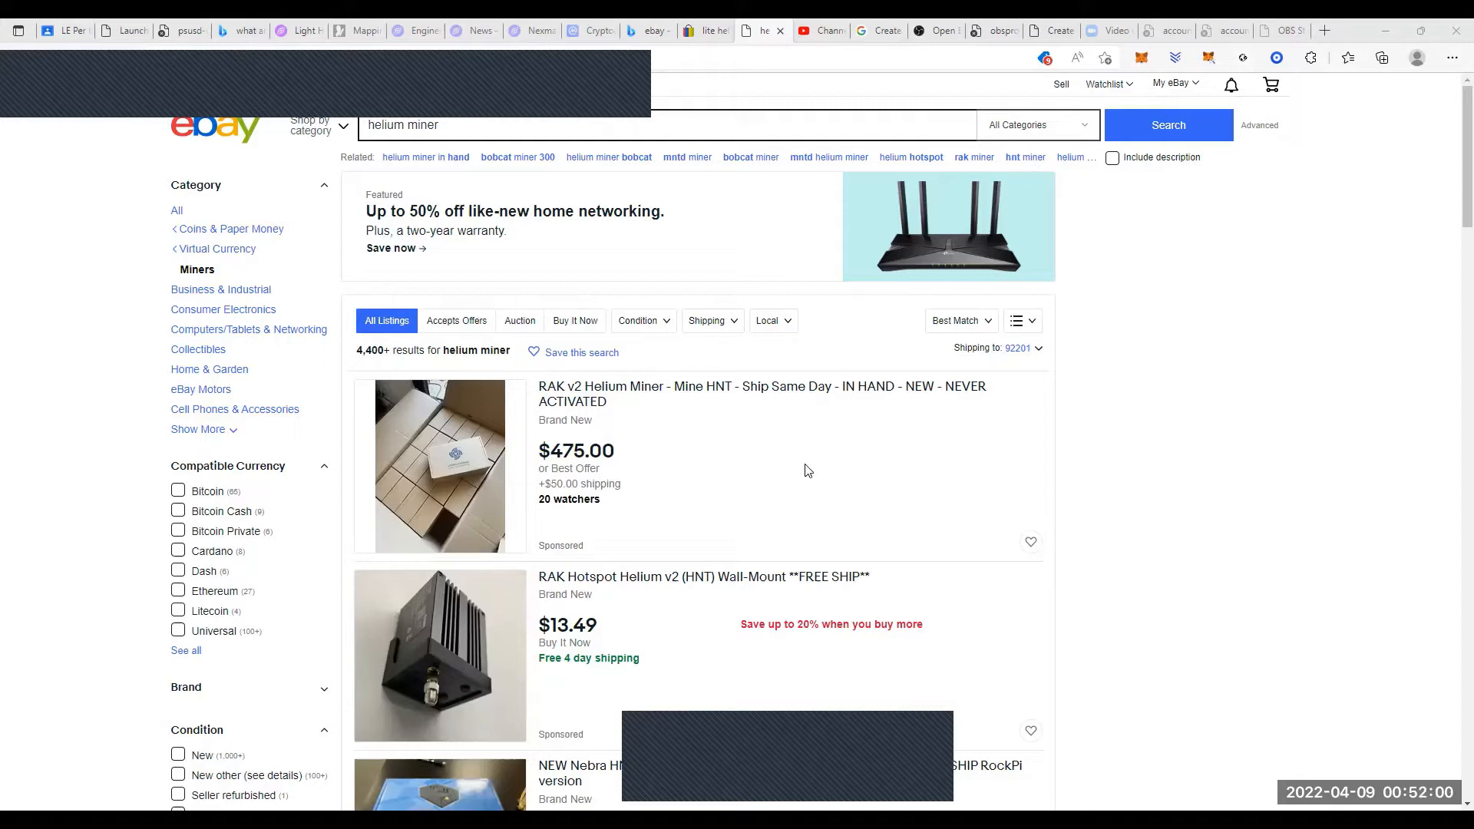
pyautogui.moveTo(1451, 190)
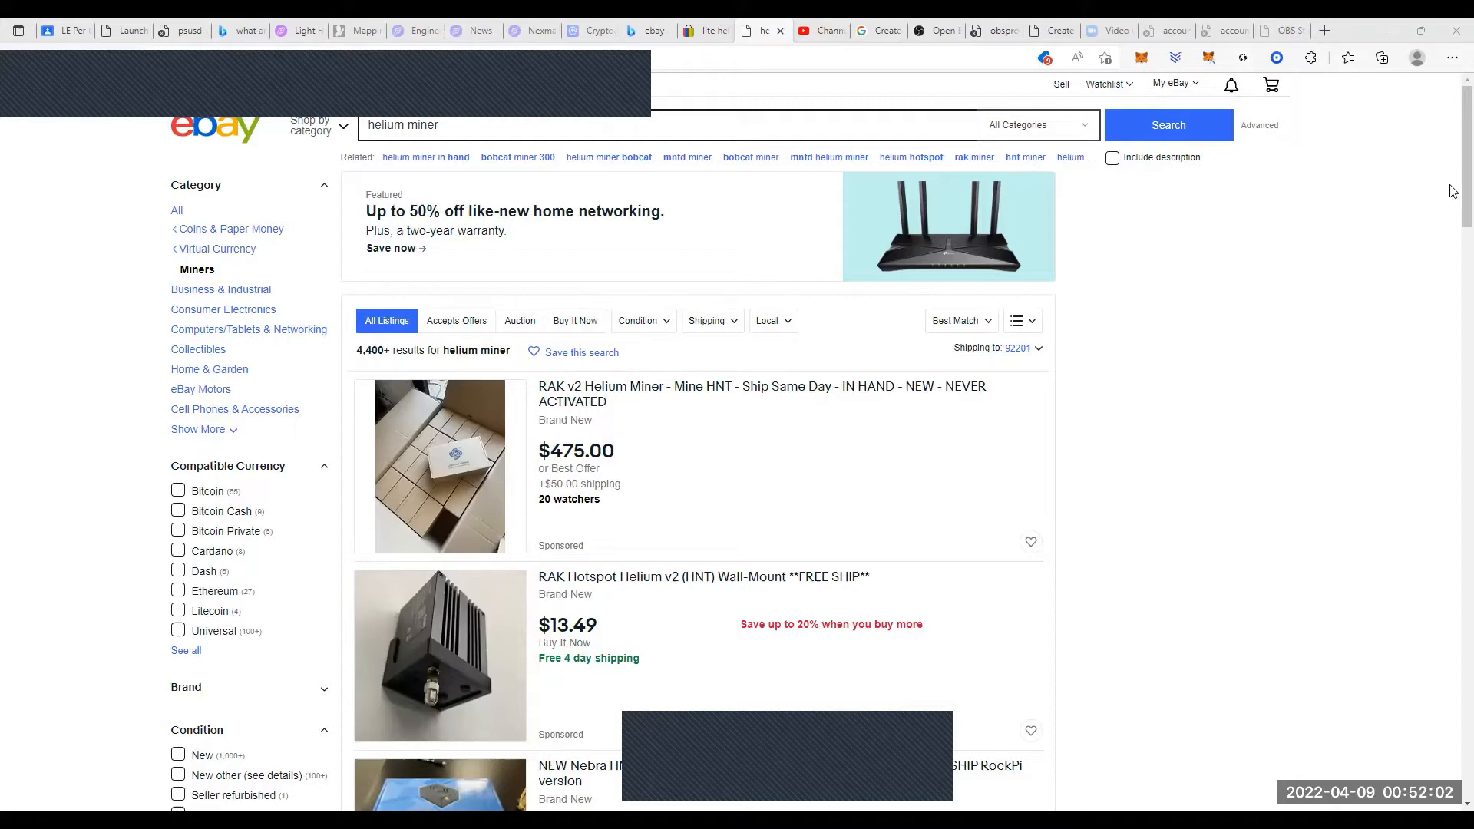
# - Scroll down the helium miner results to the SenseCAP, MNTD Blackspot and Bobcat Miner 300 listings
pyautogui.scroll(-3)
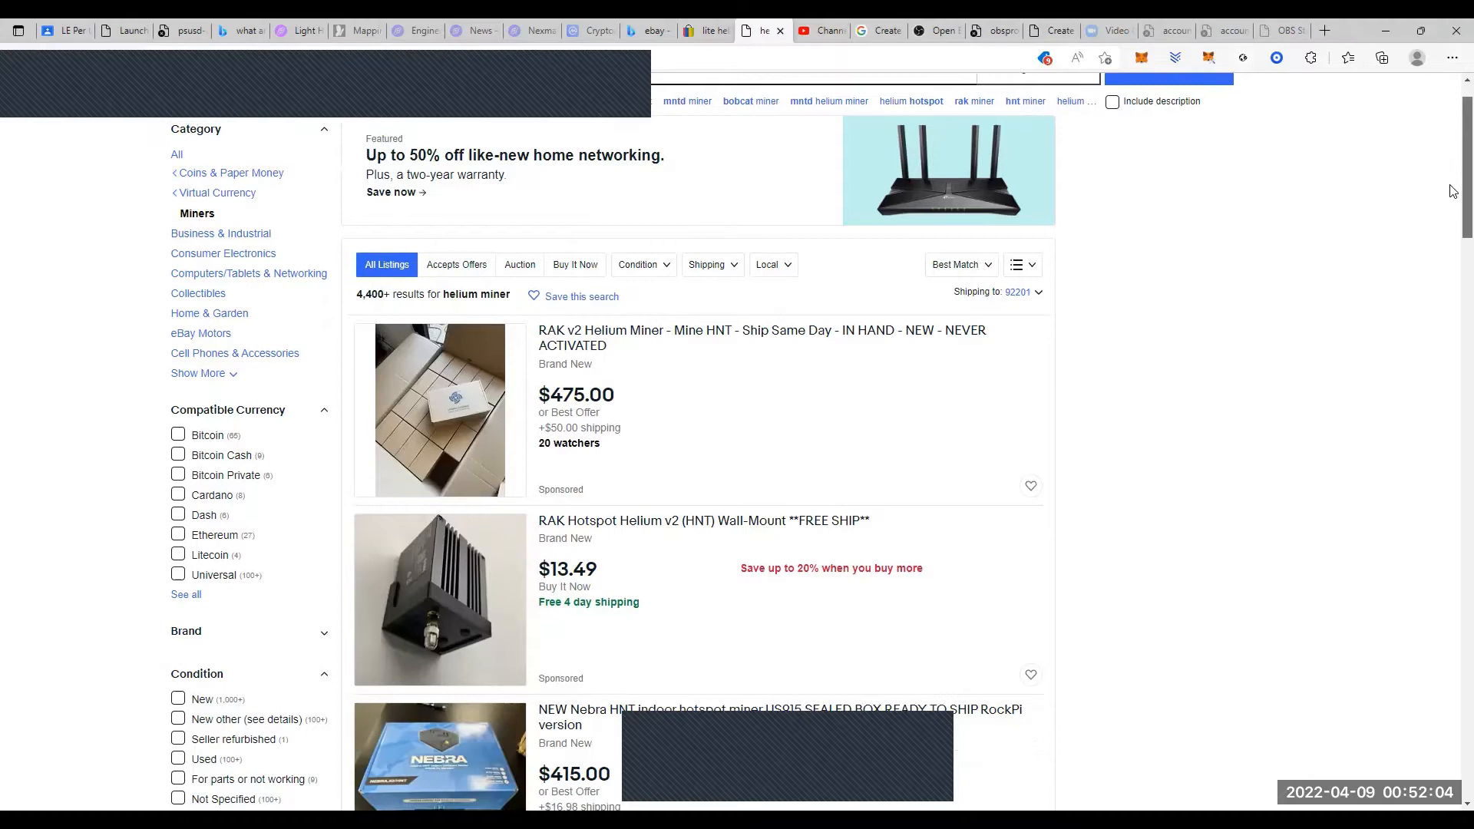
pyautogui.scroll(-3)
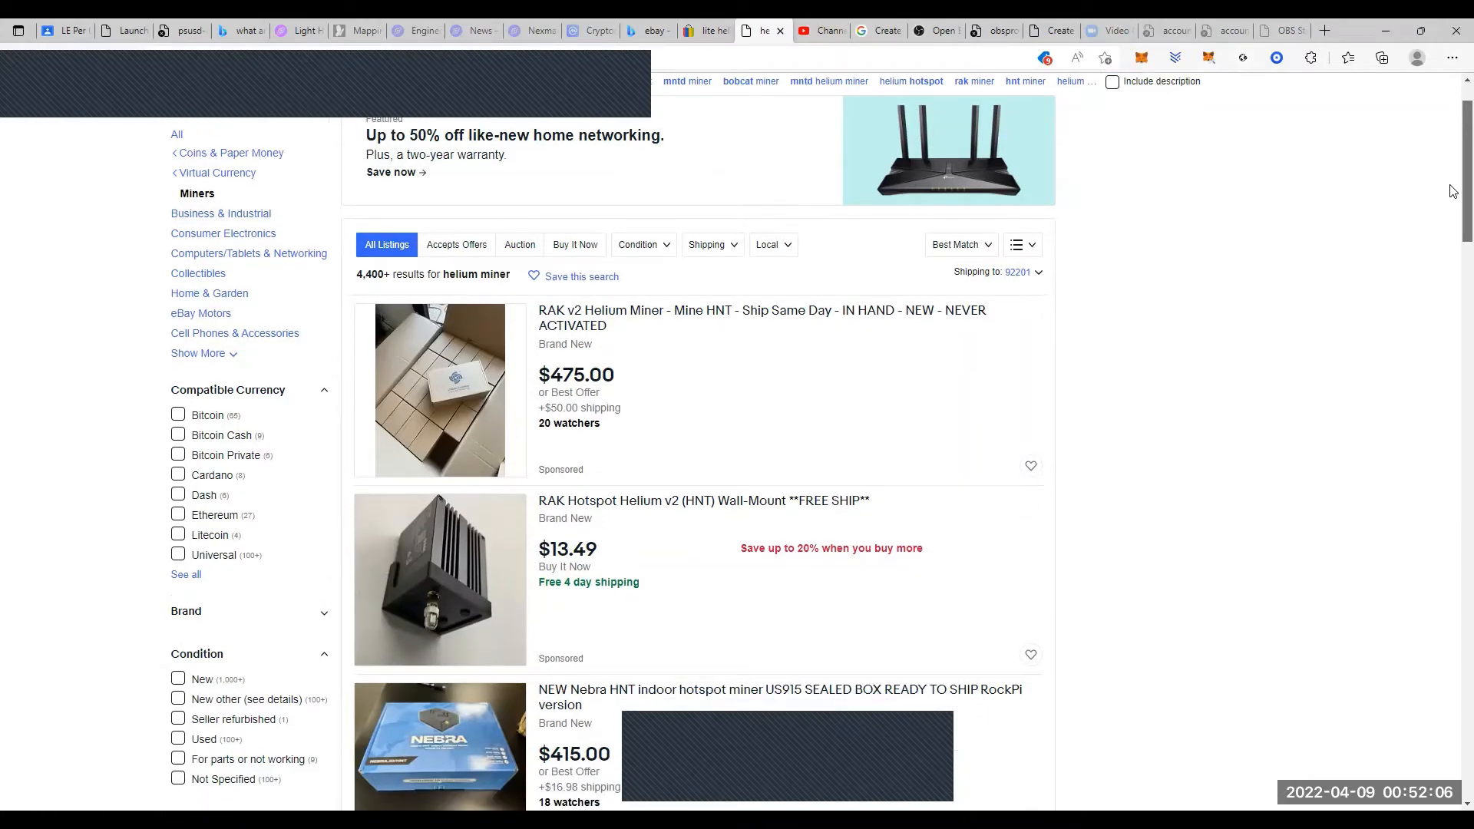
pyautogui.scroll(-3)
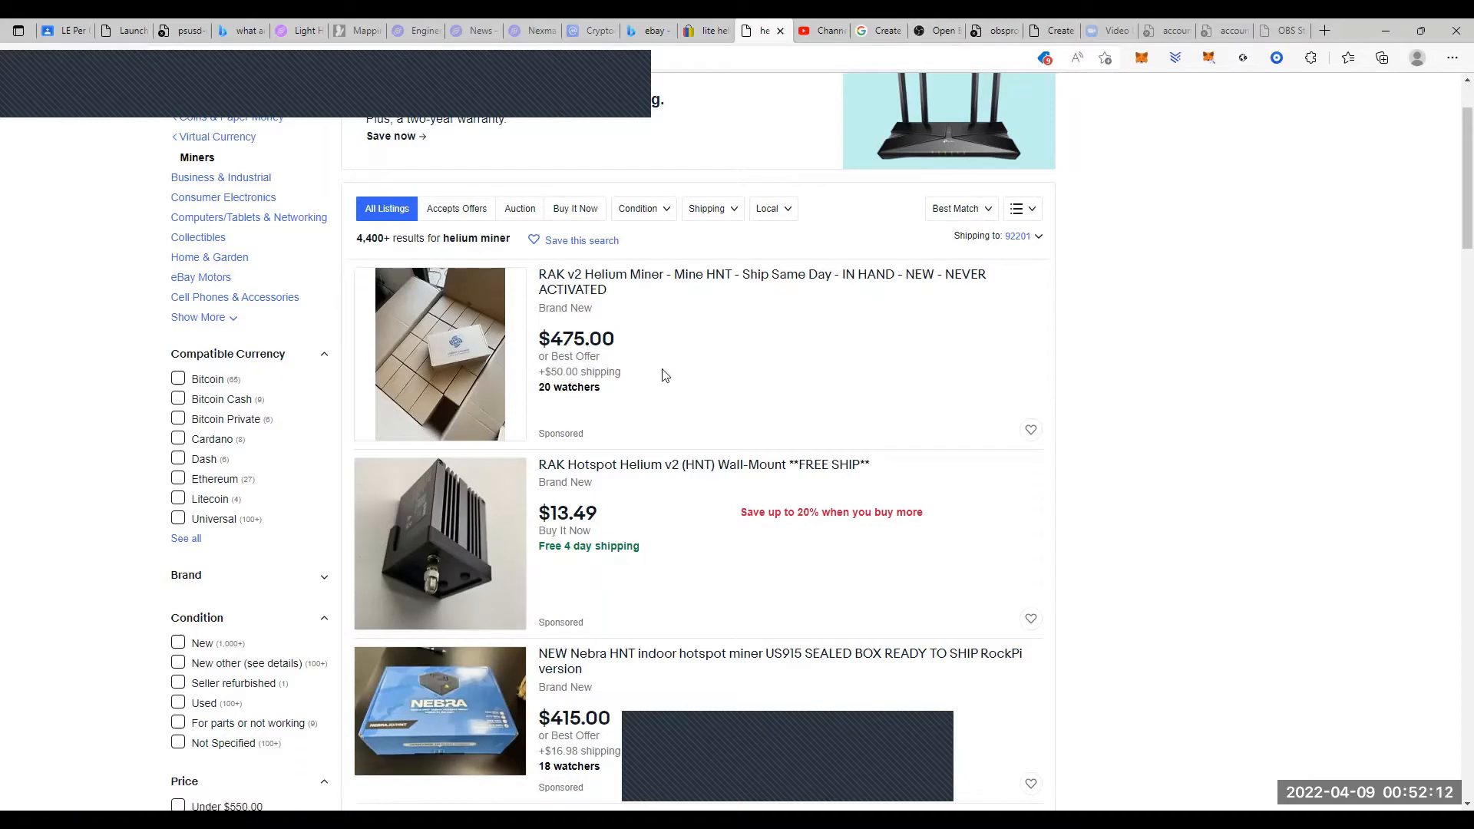
pyautogui.moveTo(612, 367)
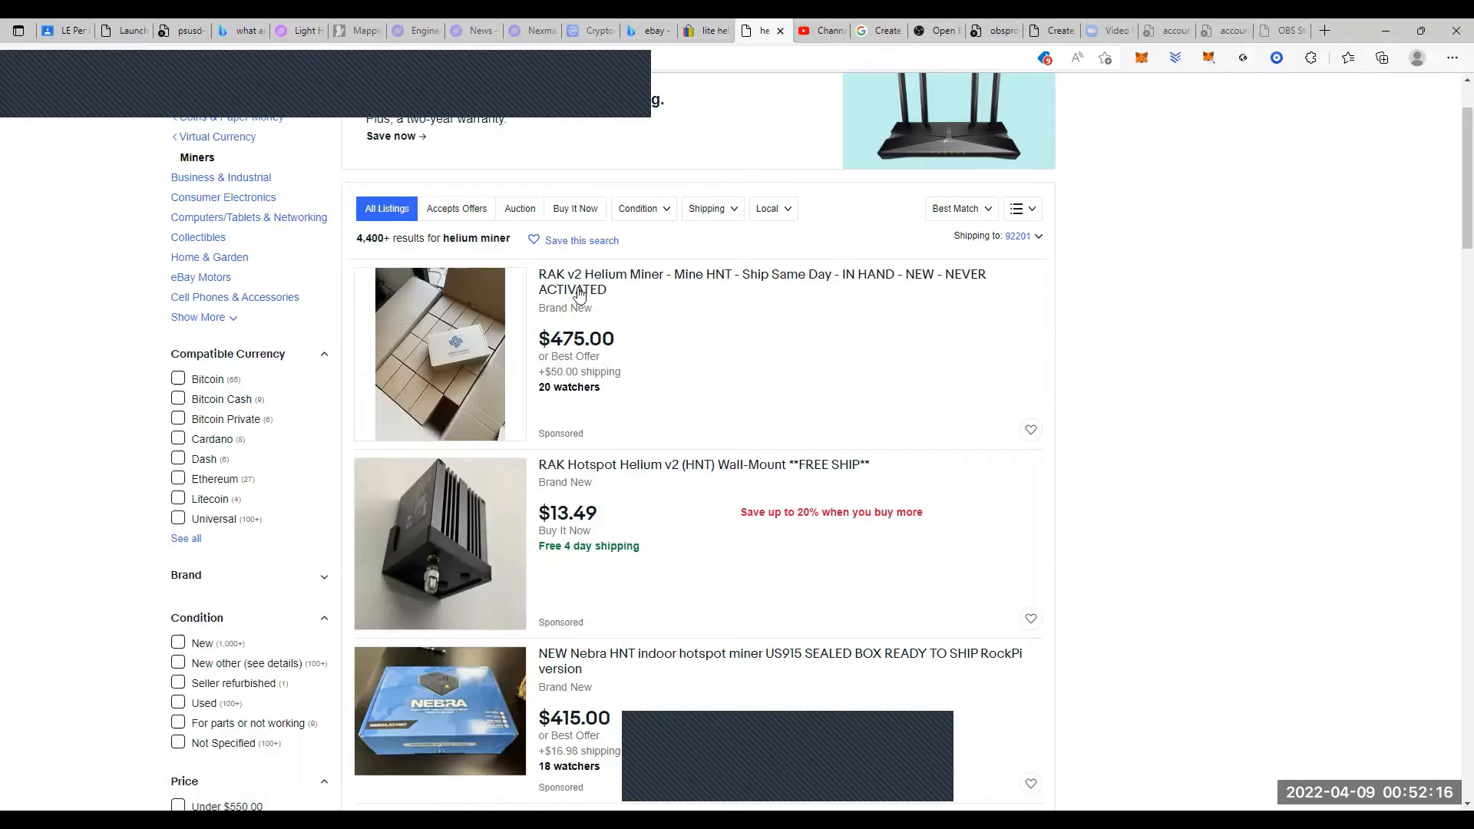
pyautogui.moveTo(684, 364)
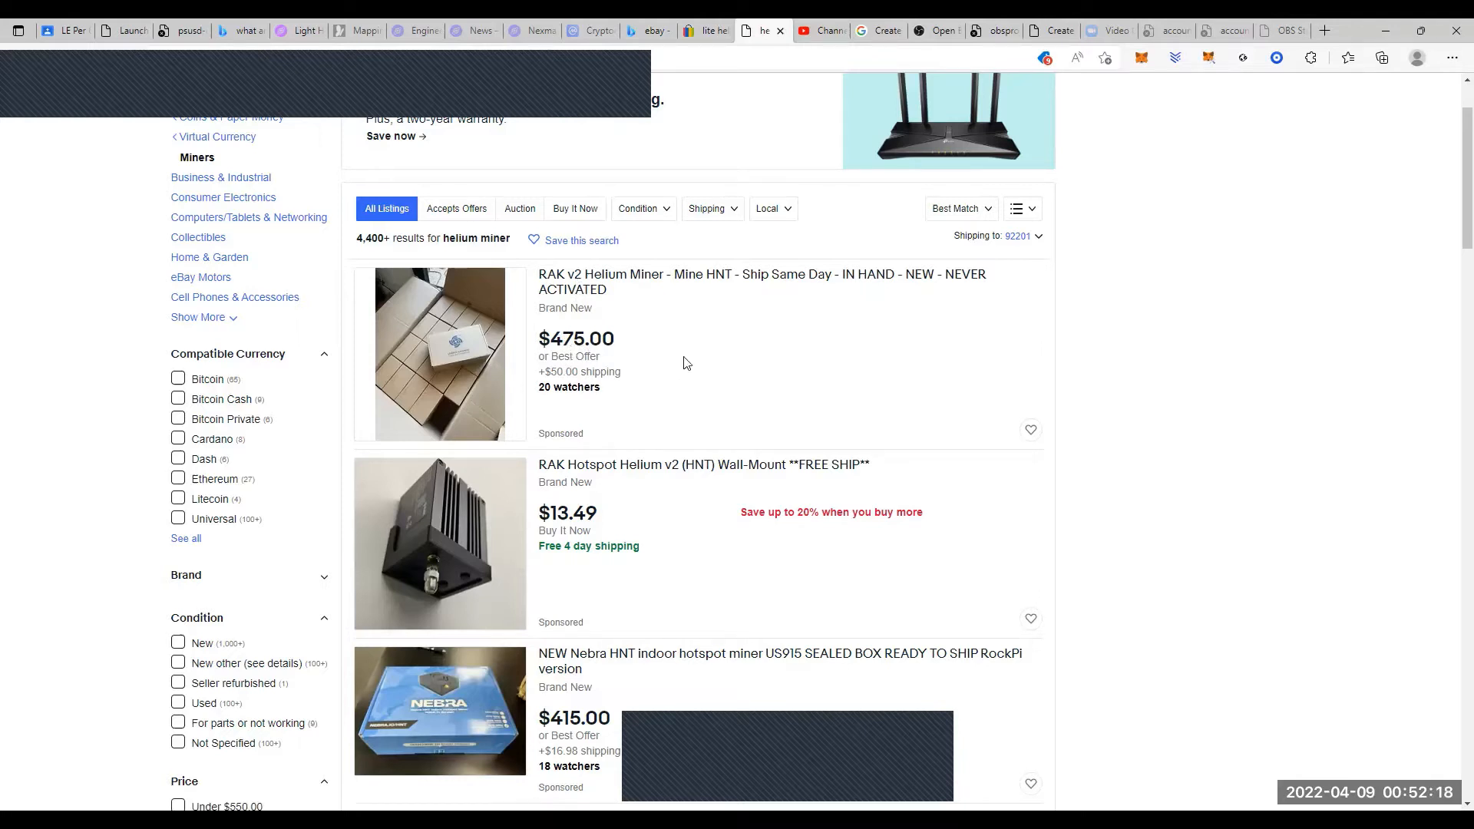
pyautogui.moveTo(1451, 228)
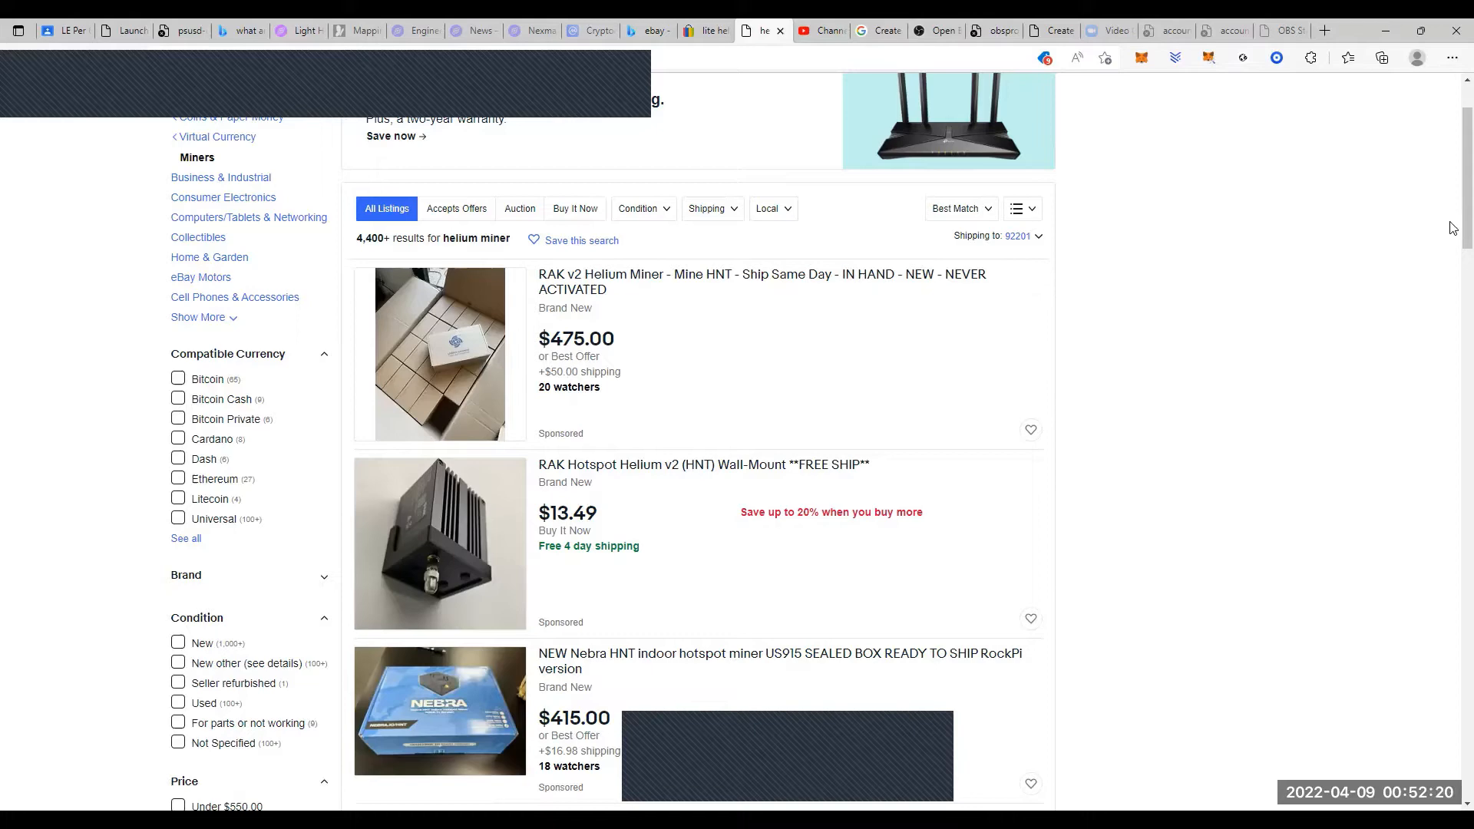
pyautogui.scroll(-3)
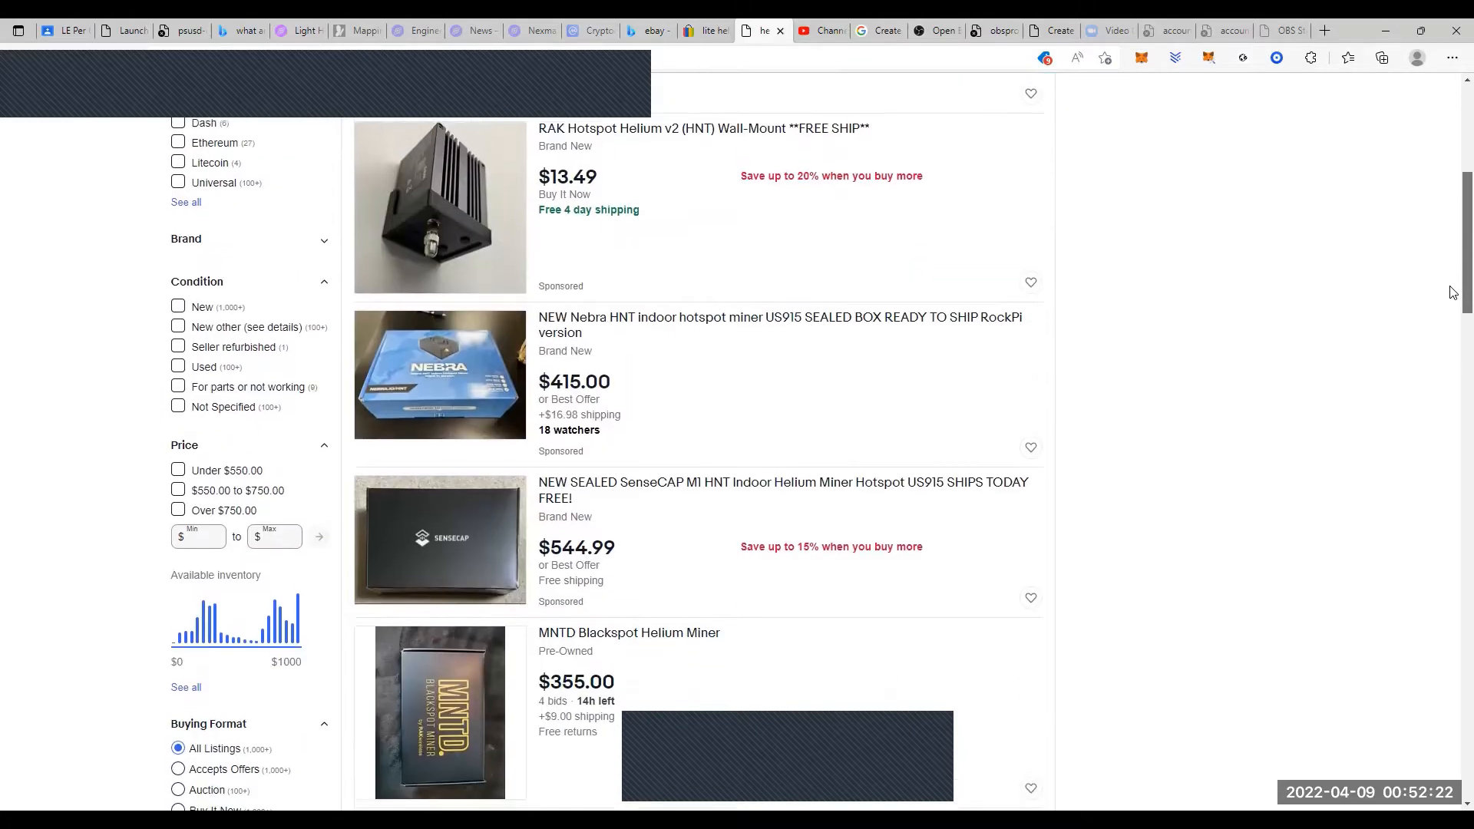
pyautogui.scroll(-3)
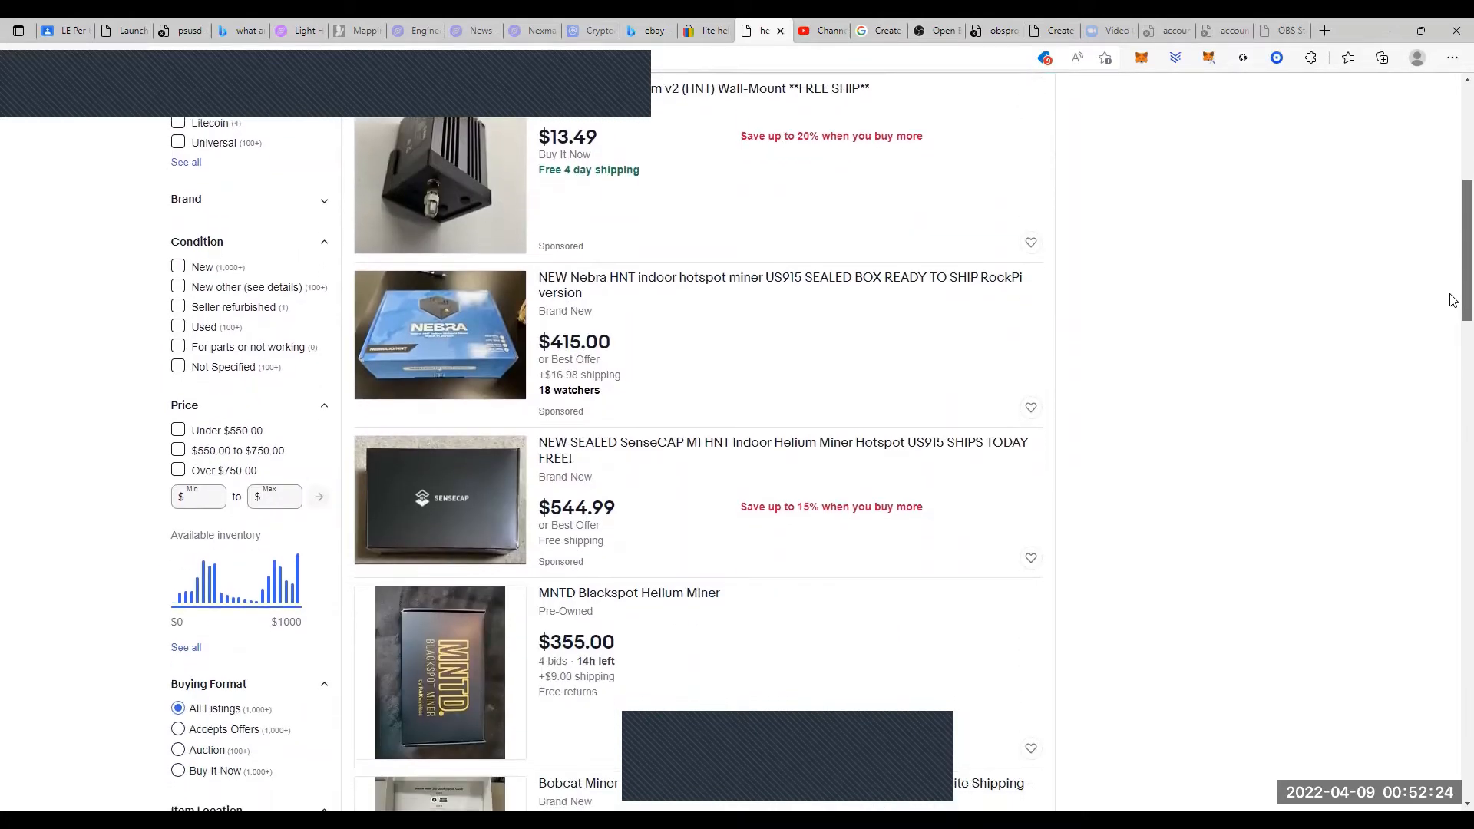
pyautogui.scroll(-3)
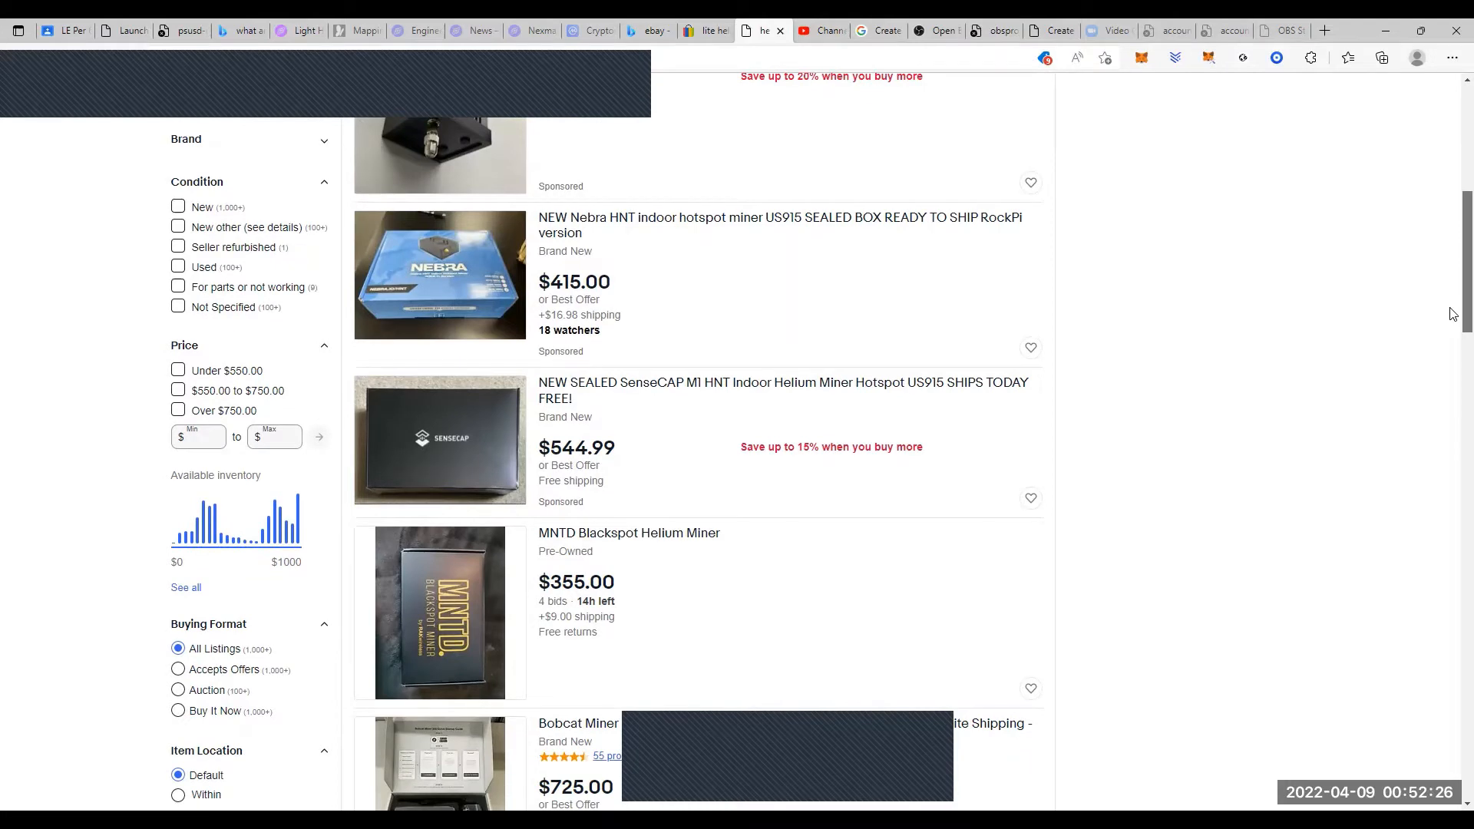
pyautogui.scroll(-3)
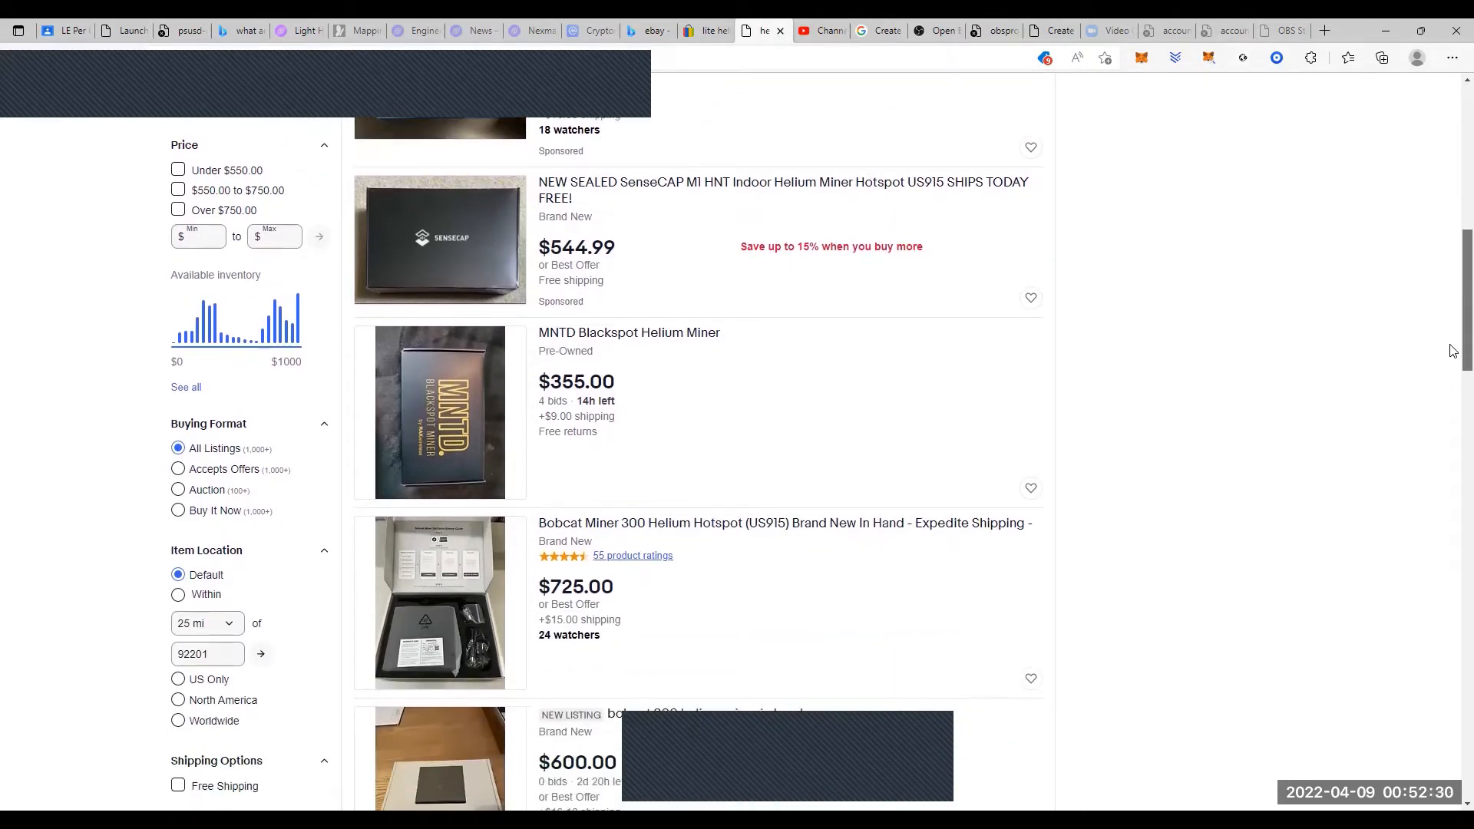
pyautogui.scroll(-3)
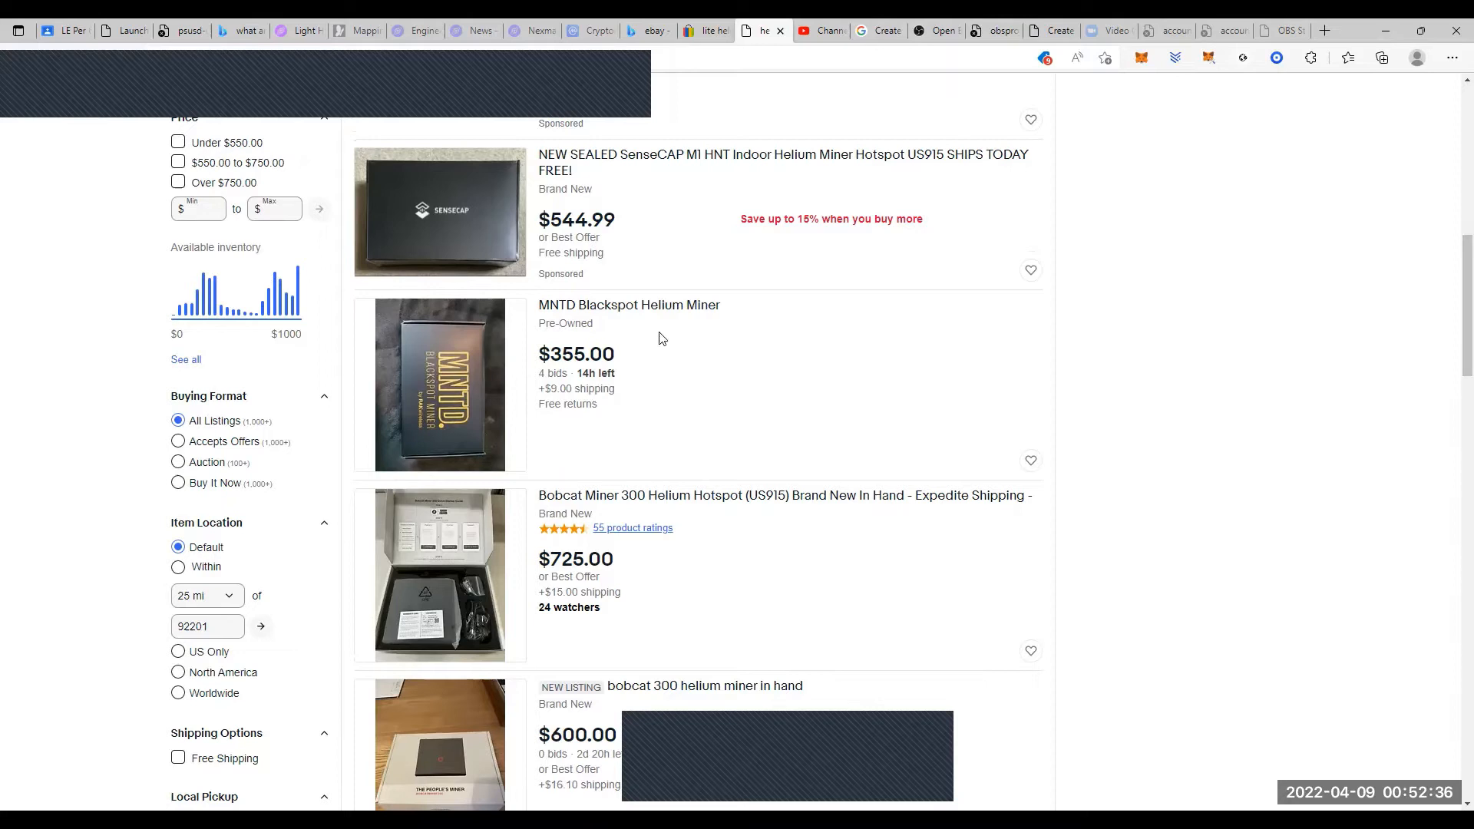
pyautogui.moveTo(697, 598)
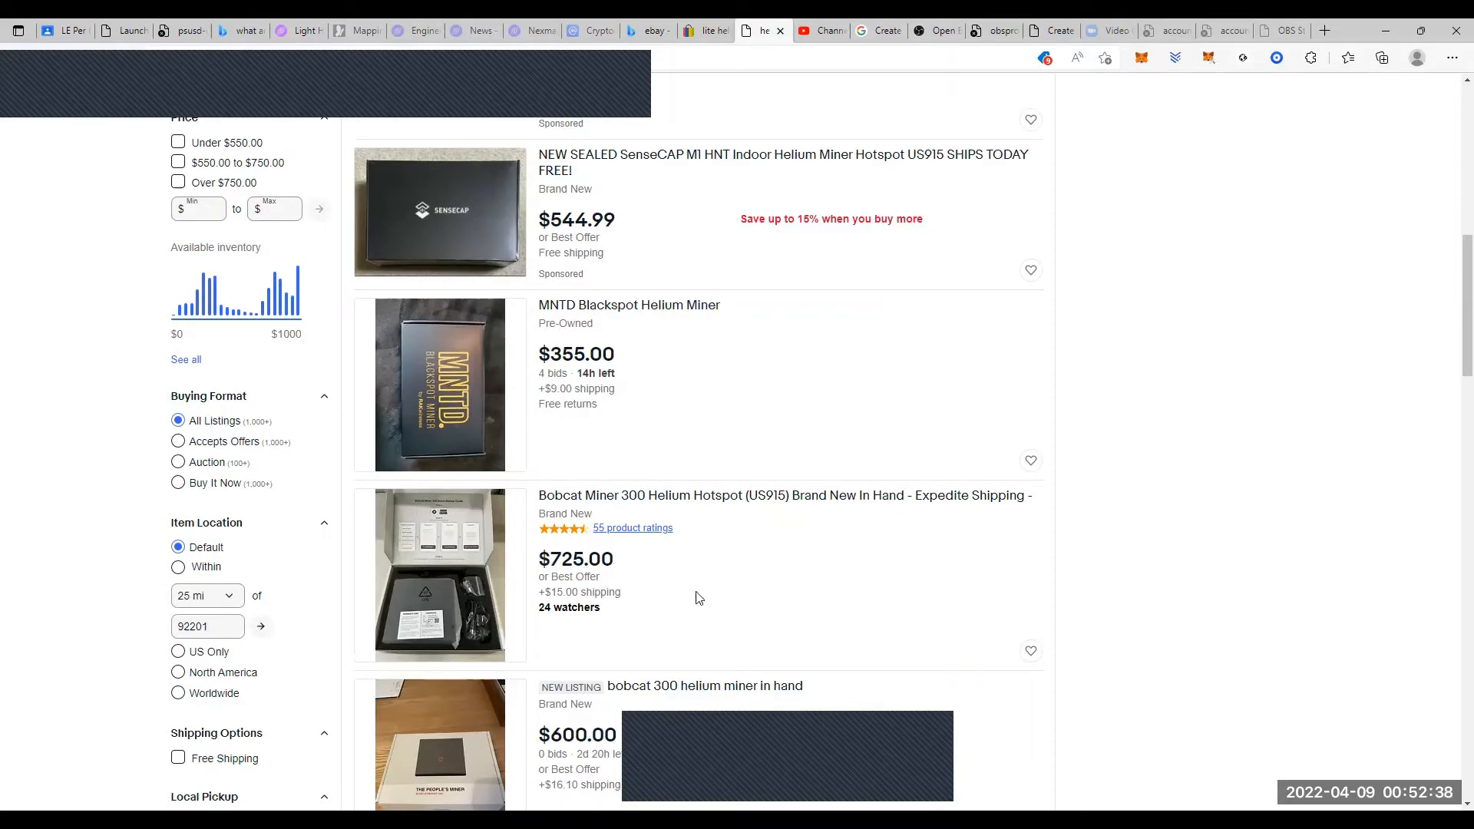
pyautogui.moveTo(855, 525)
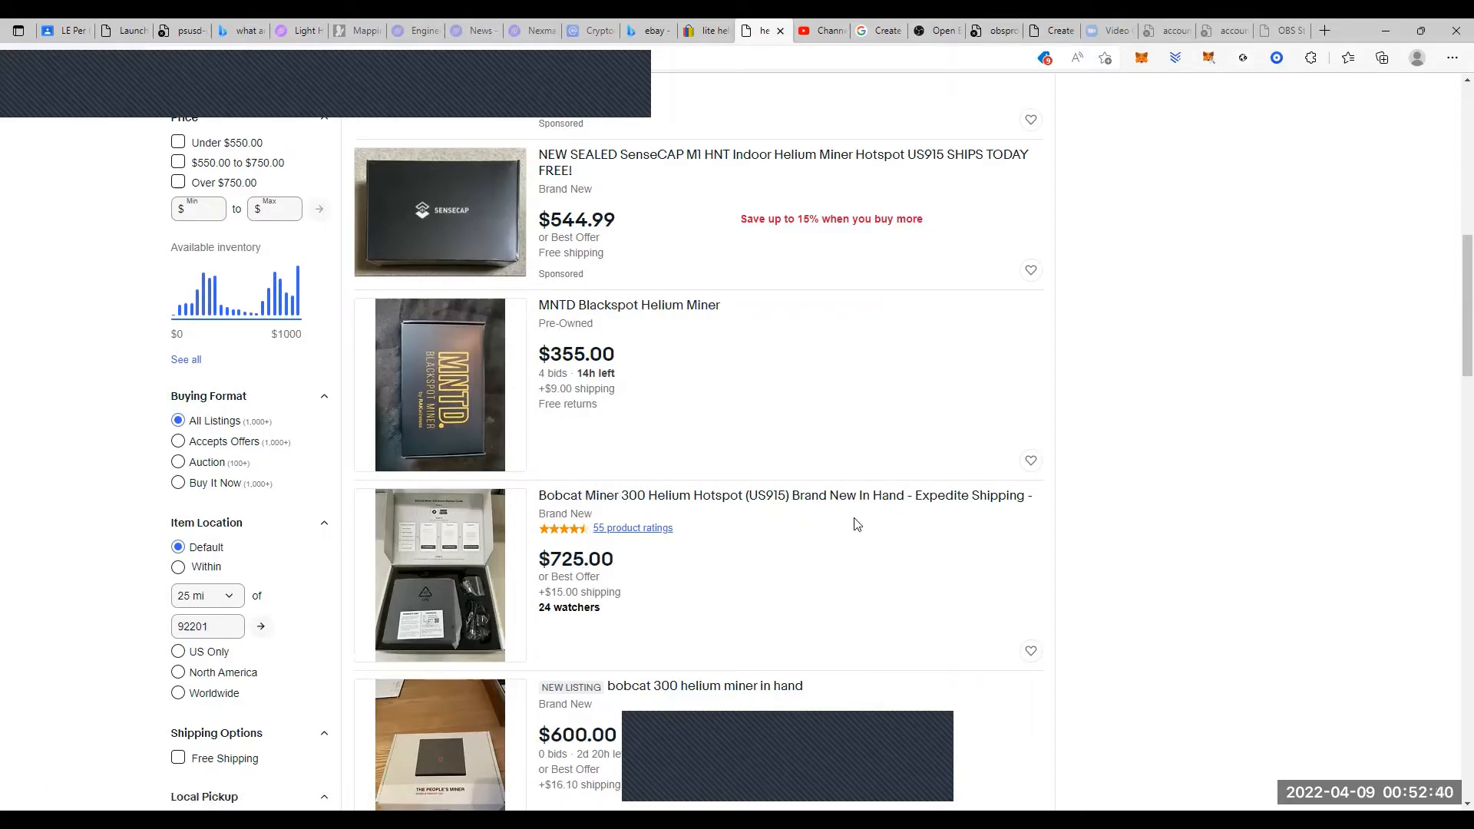
pyautogui.moveTo(1024, 525)
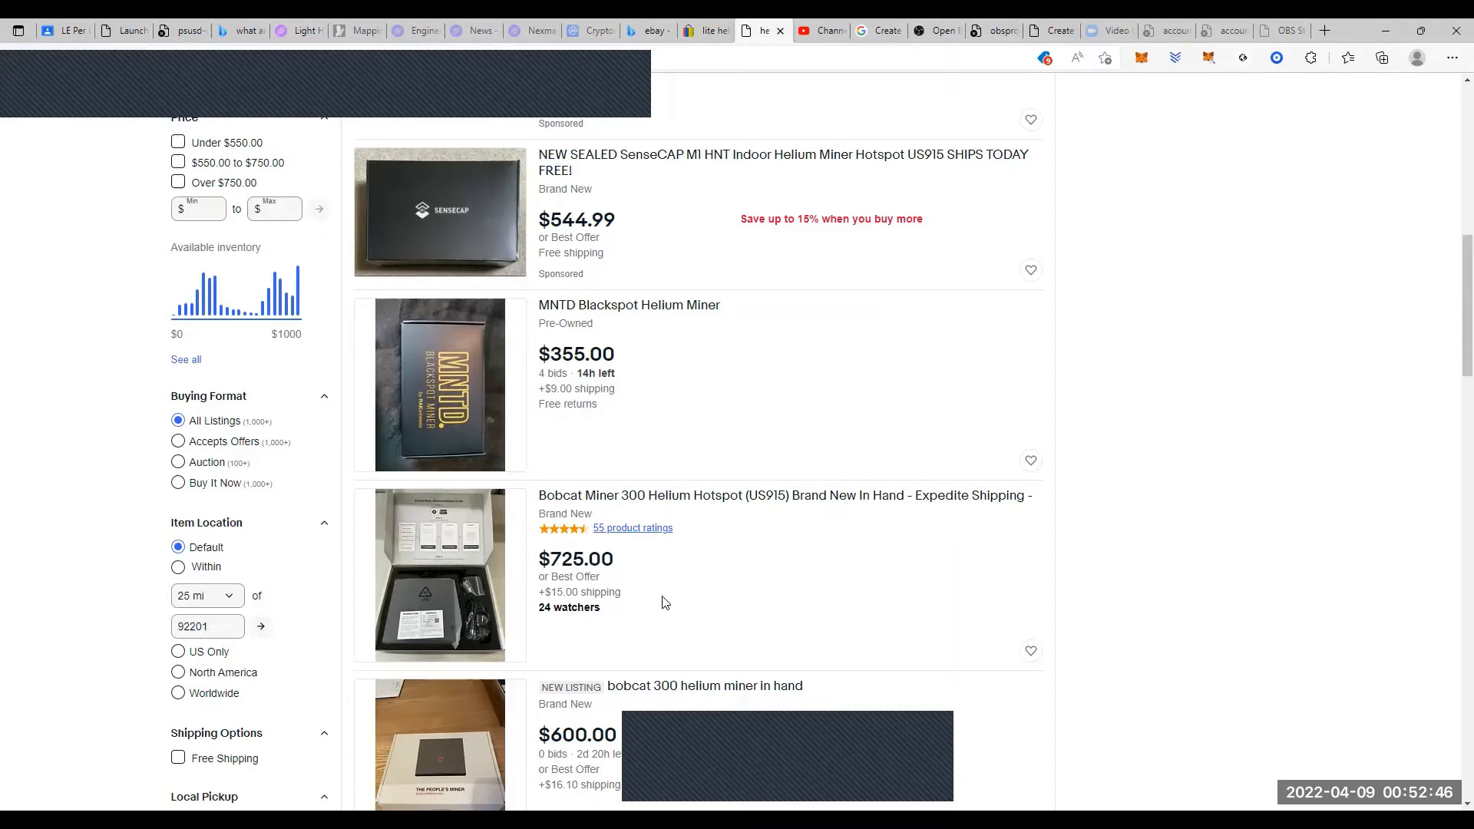
pyautogui.moveTo(685, 659)
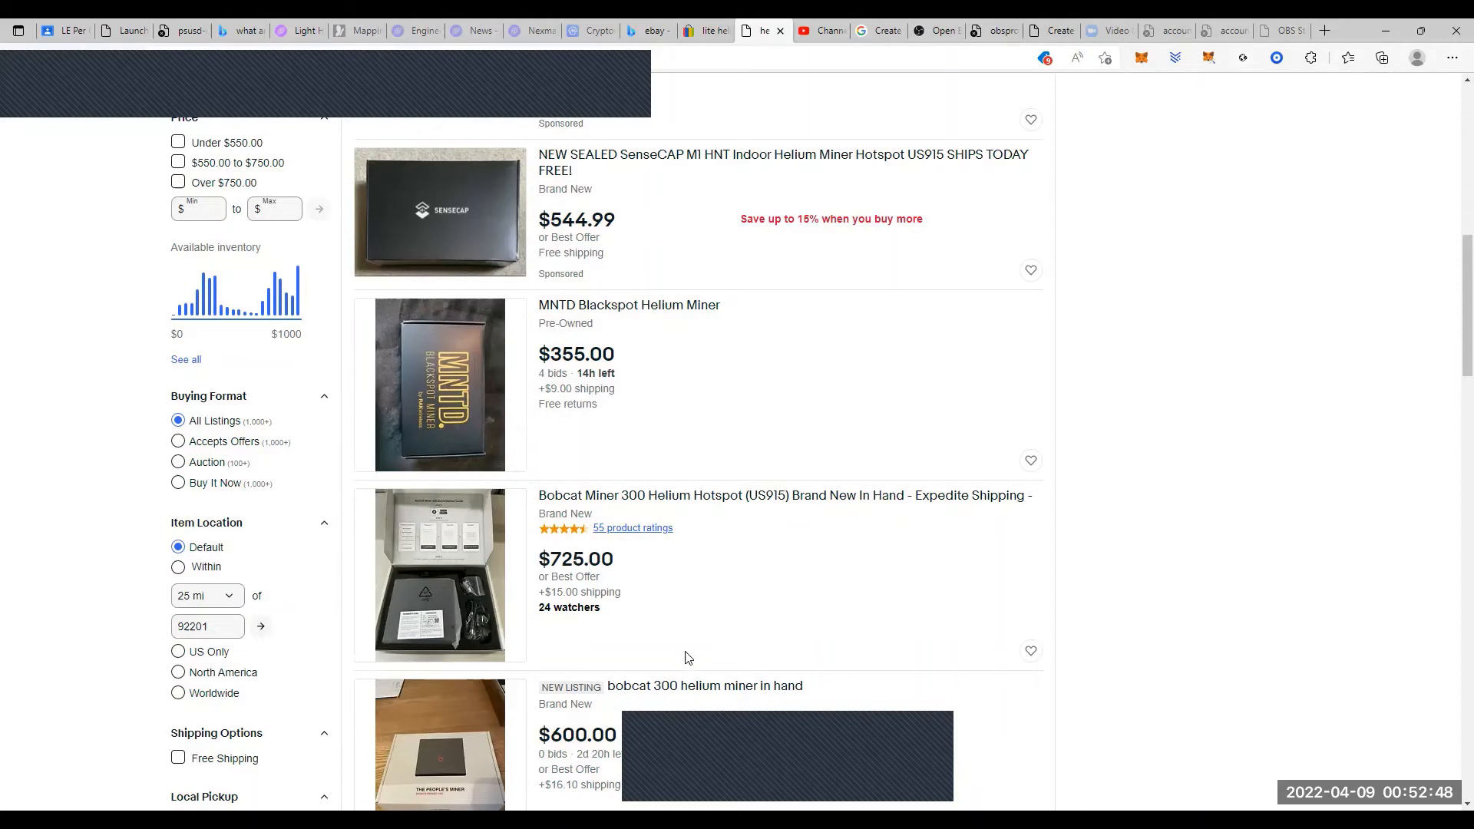
pyautogui.moveTo(867, 659)
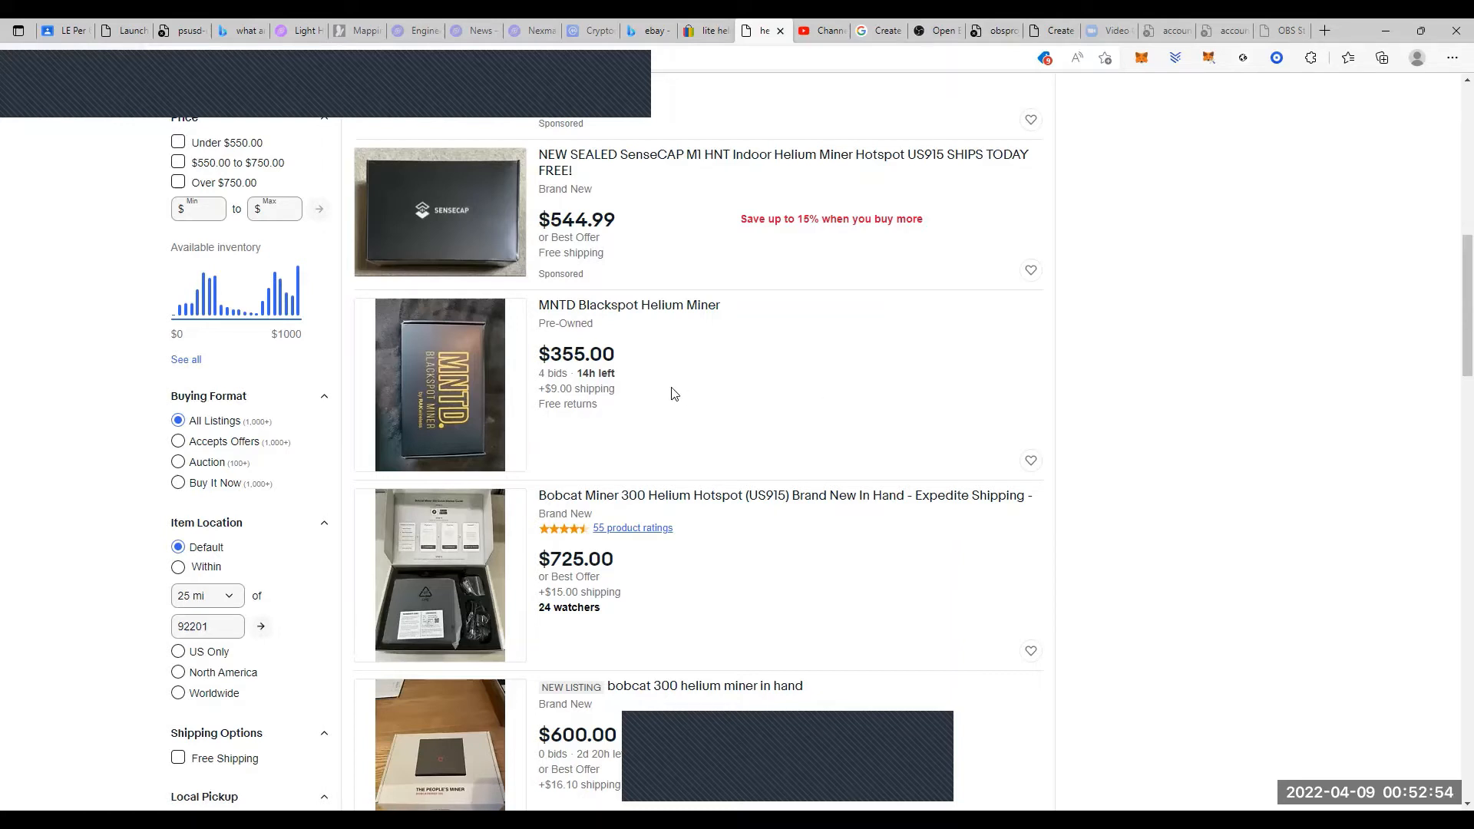
pyautogui.moveTo(747, 406)
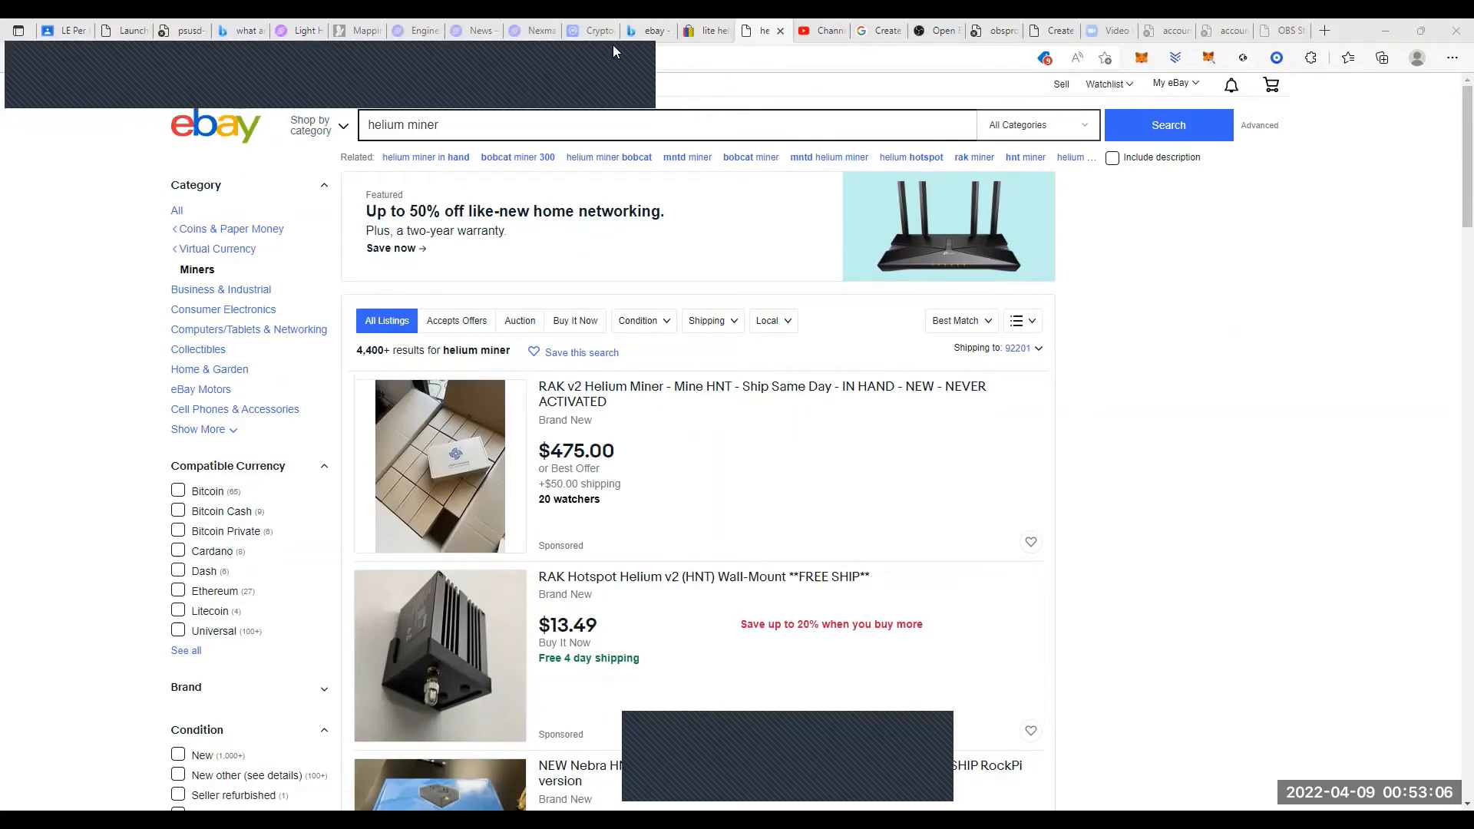
pyautogui.moveTo(706, 30)
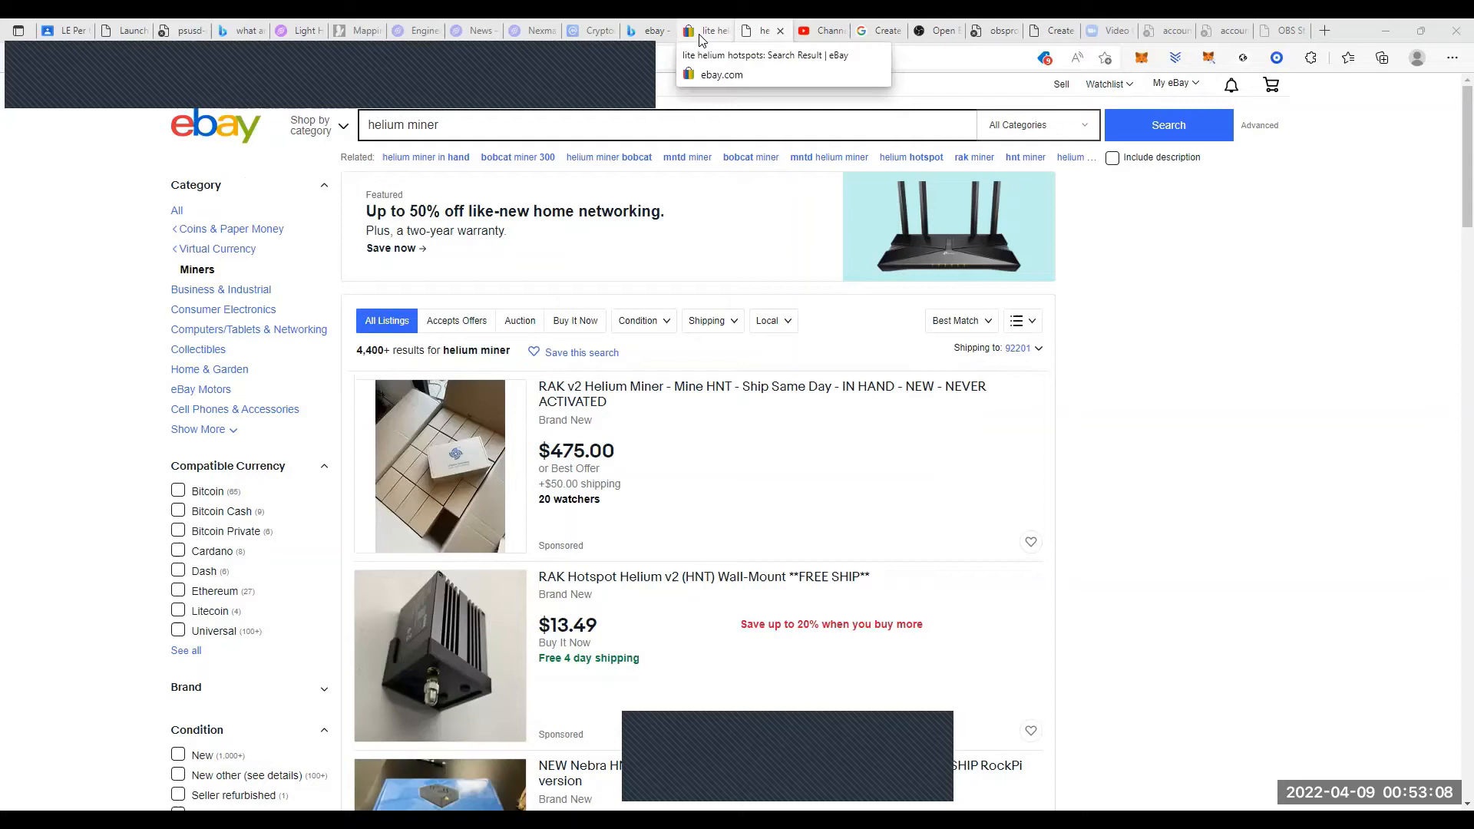
# - Switch to the 'lite helium hotspots' results and scroll through the Dragino LPS8 listings priced $172–$300
pyautogui.click(705, 31)
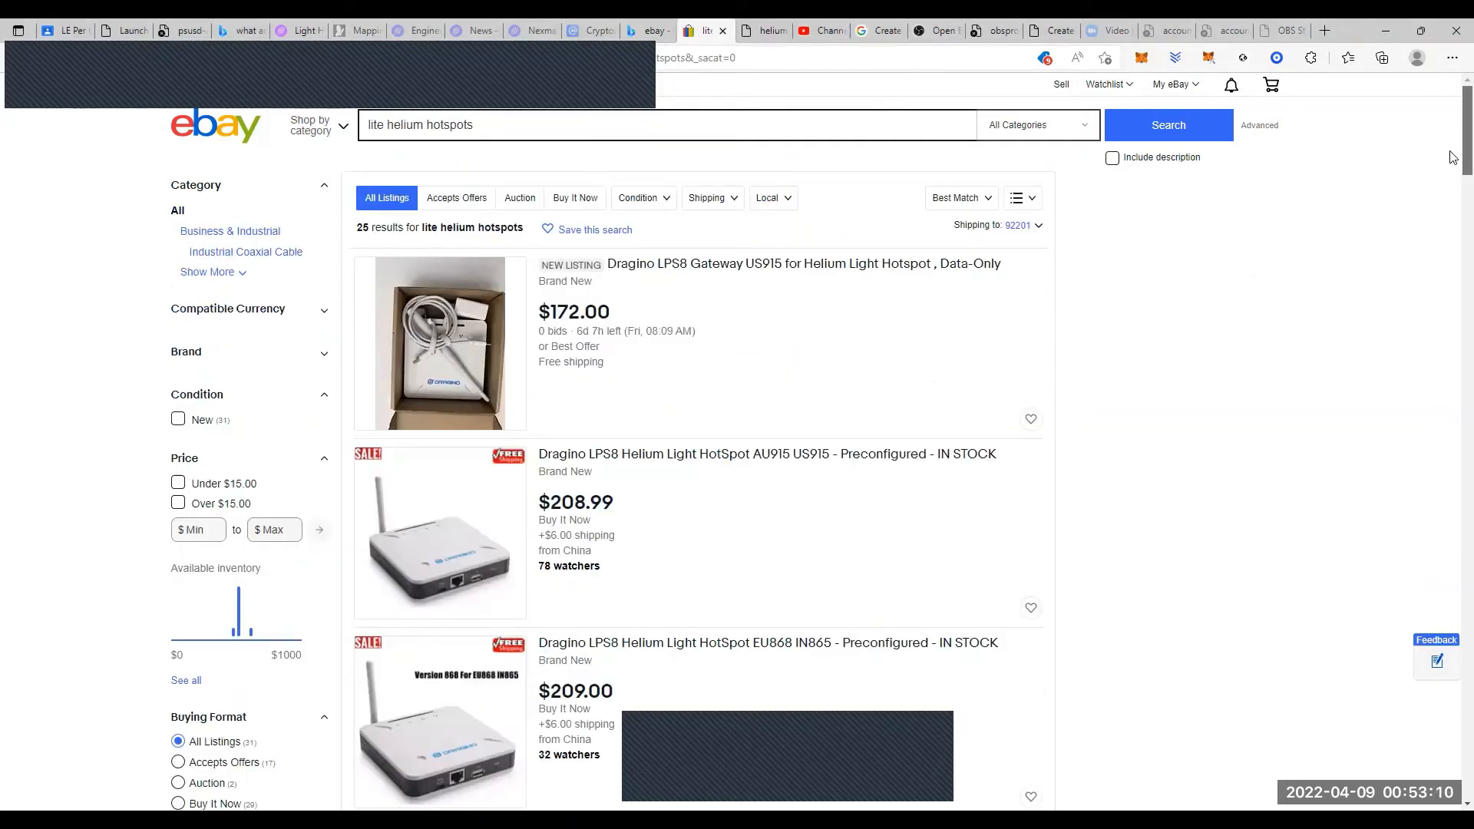
pyautogui.scroll(-3)
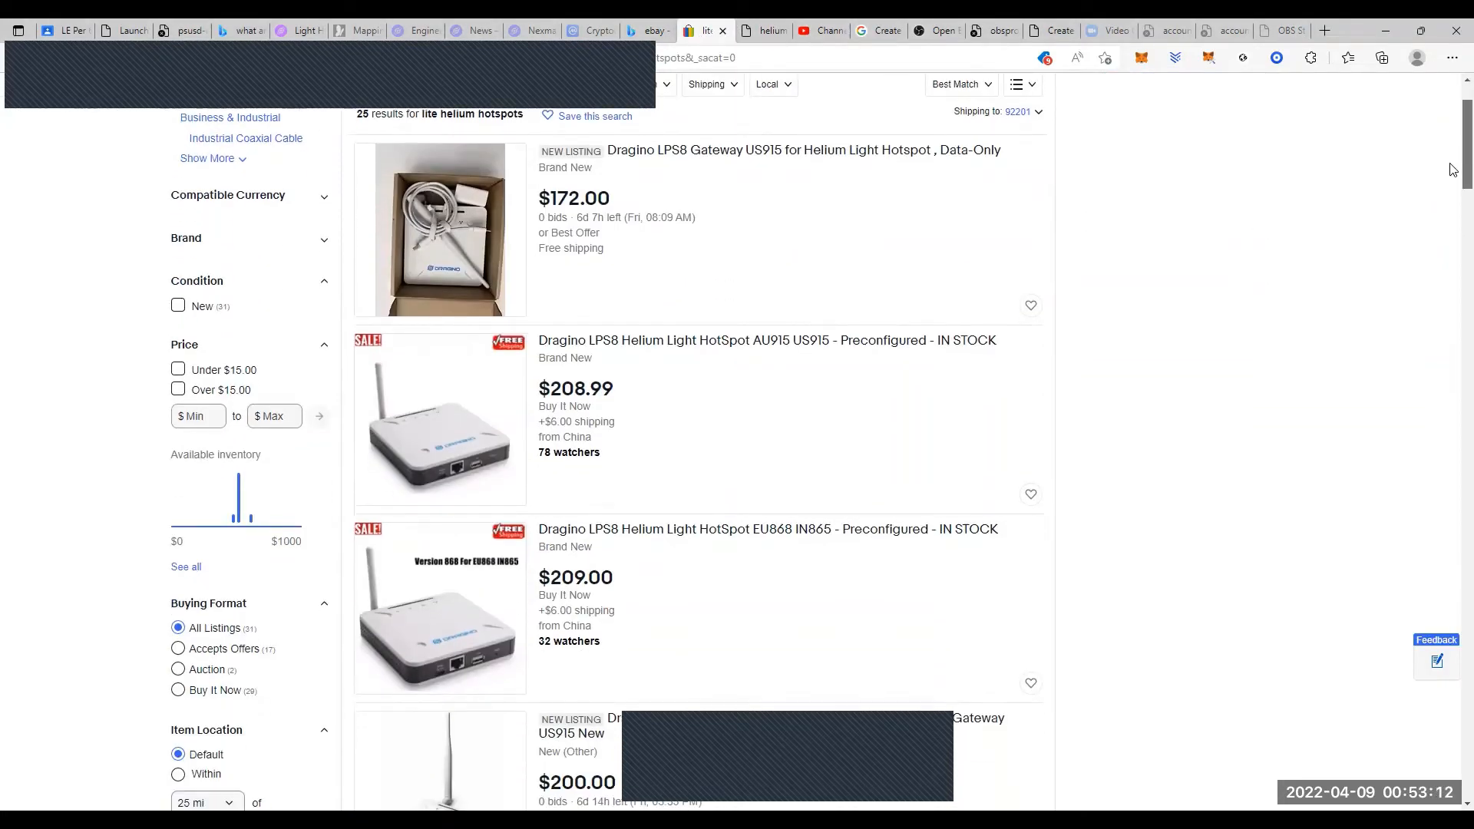
pyautogui.scroll(-3)
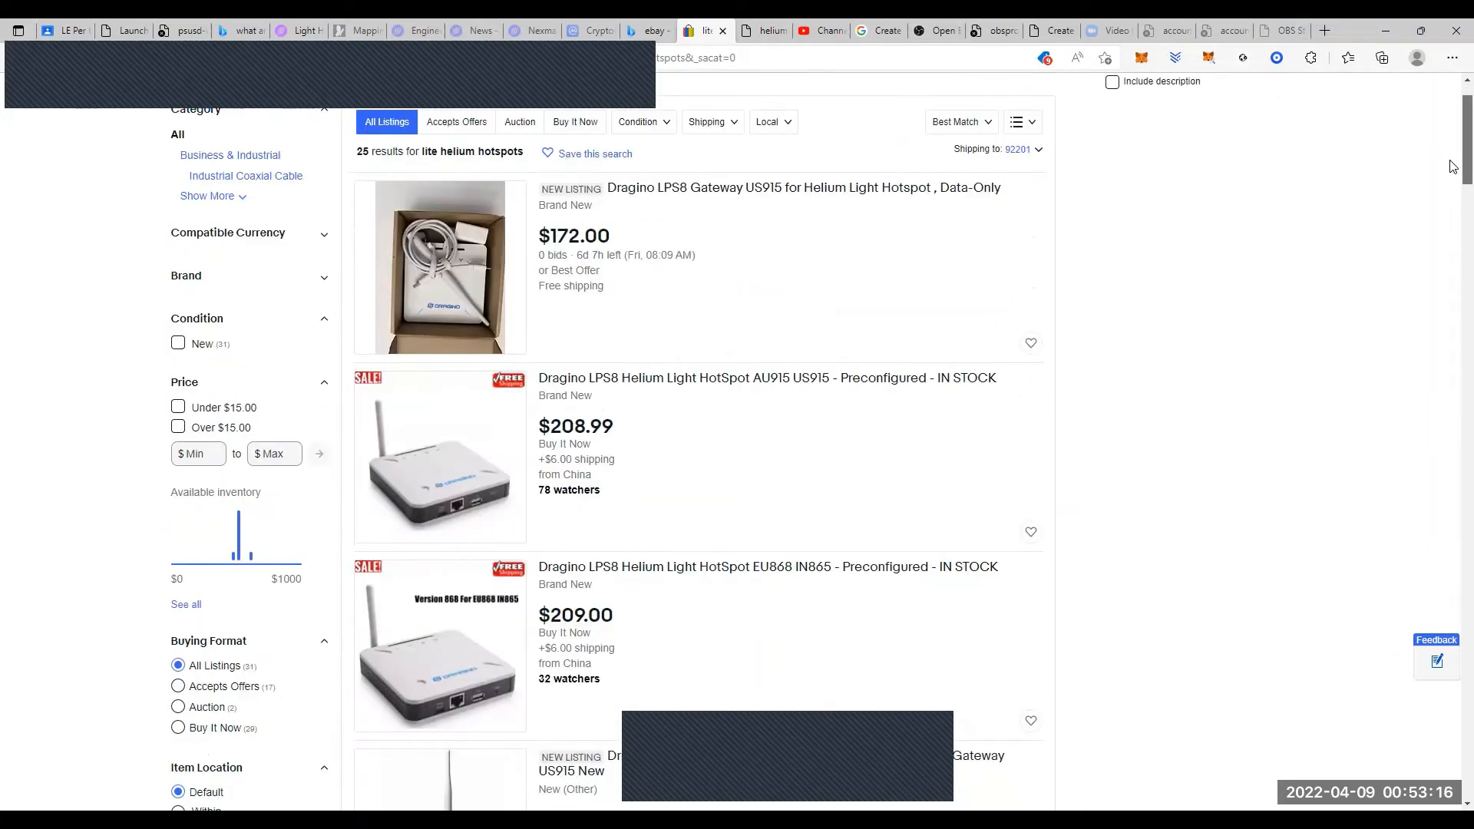
pyautogui.scroll(-3)
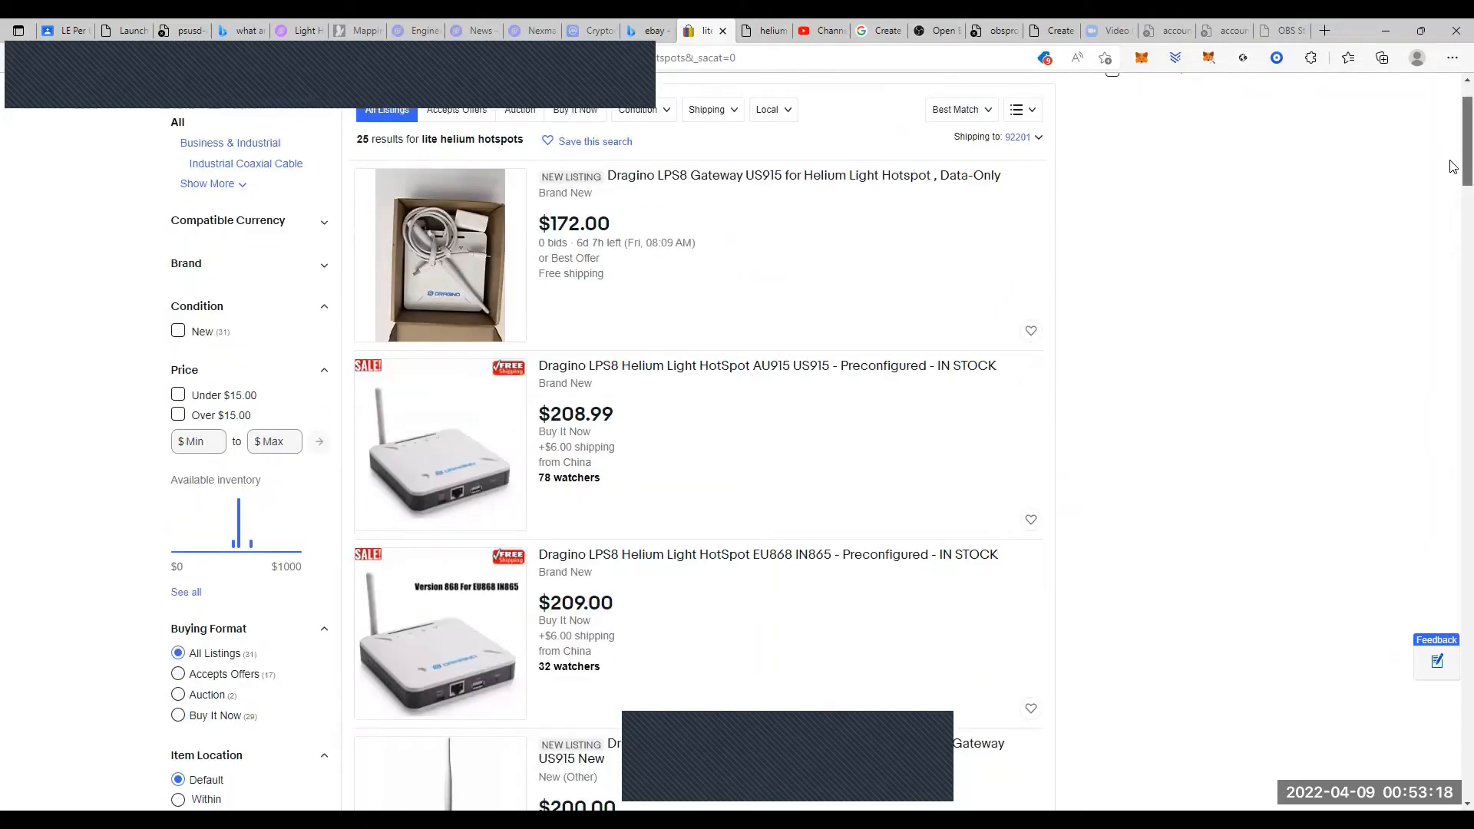
pyautogui.scroll(-3)
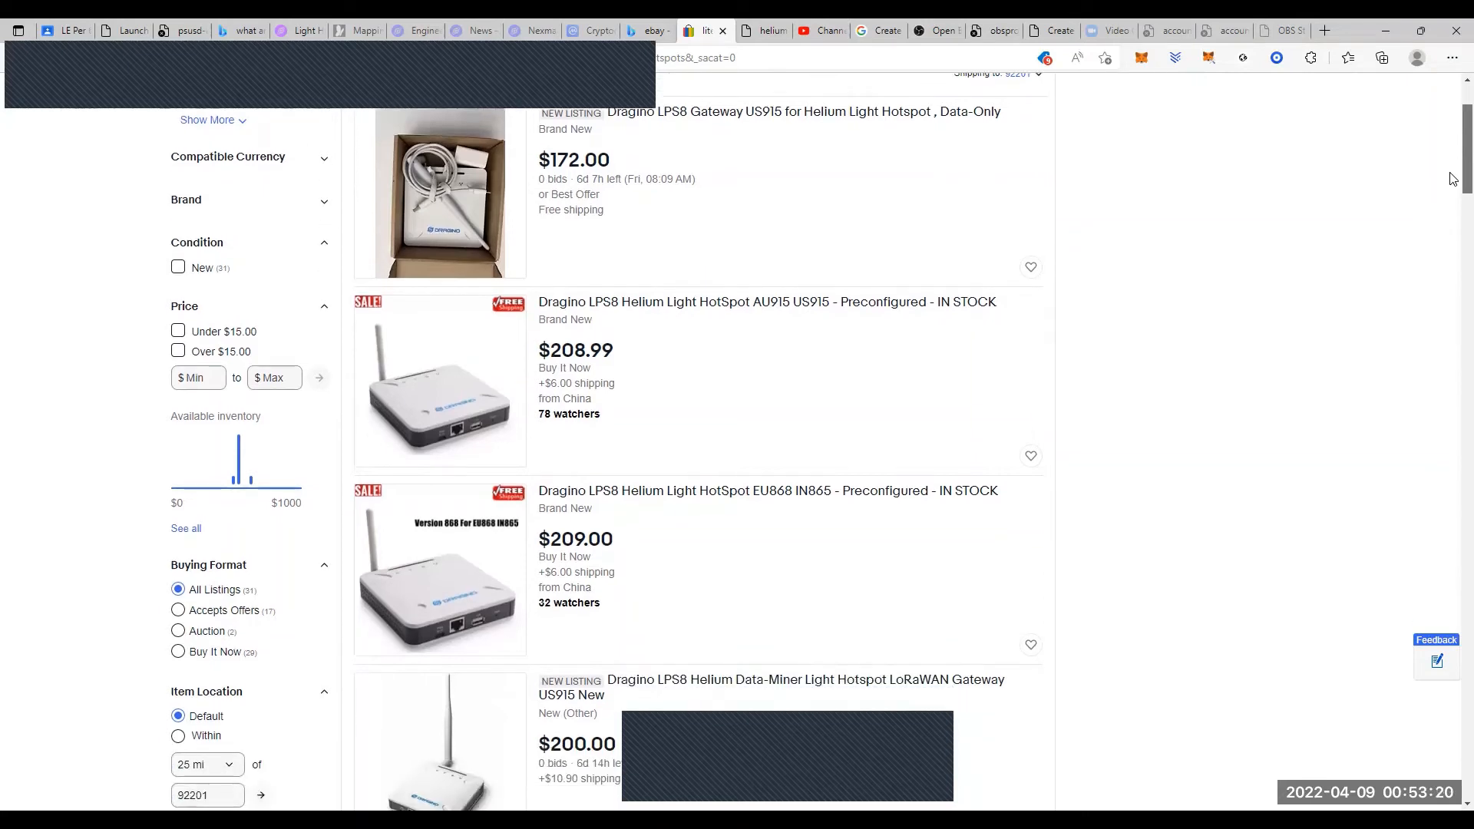
pyautogui.scroll(-3)
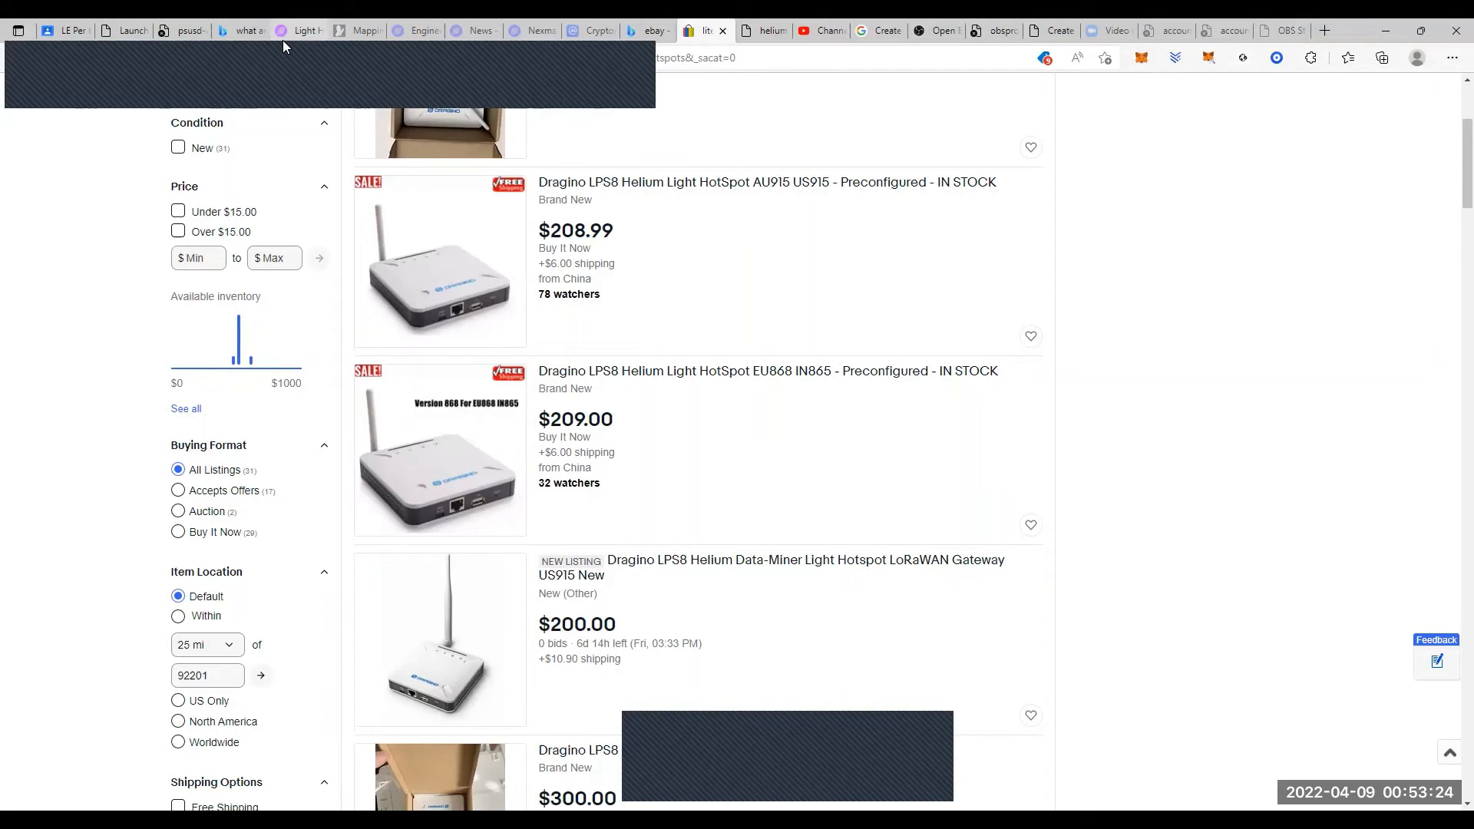
pyautogui.moveTo(585, 216)
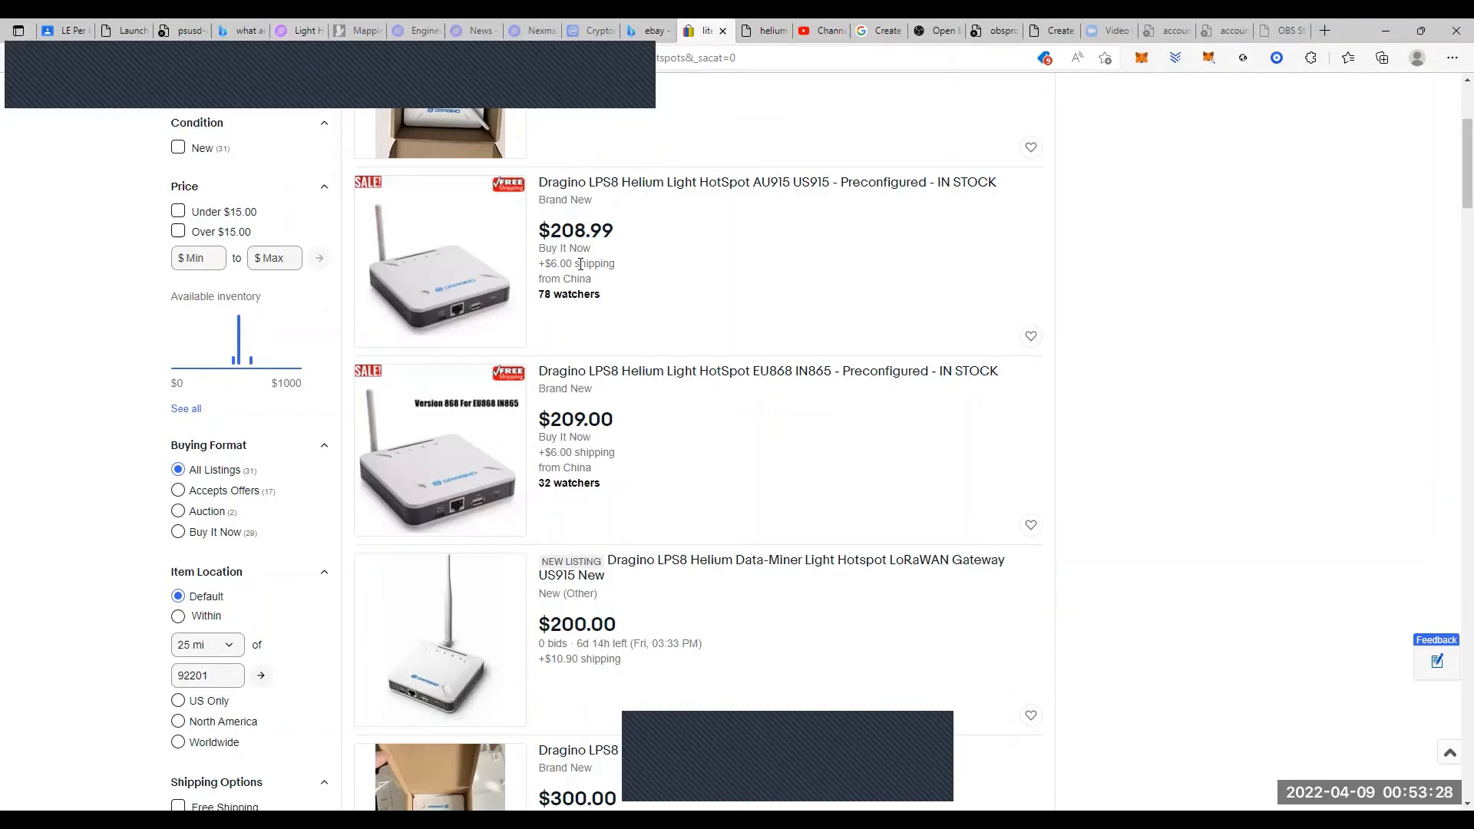
pyautogui.moveTo(682, 433)
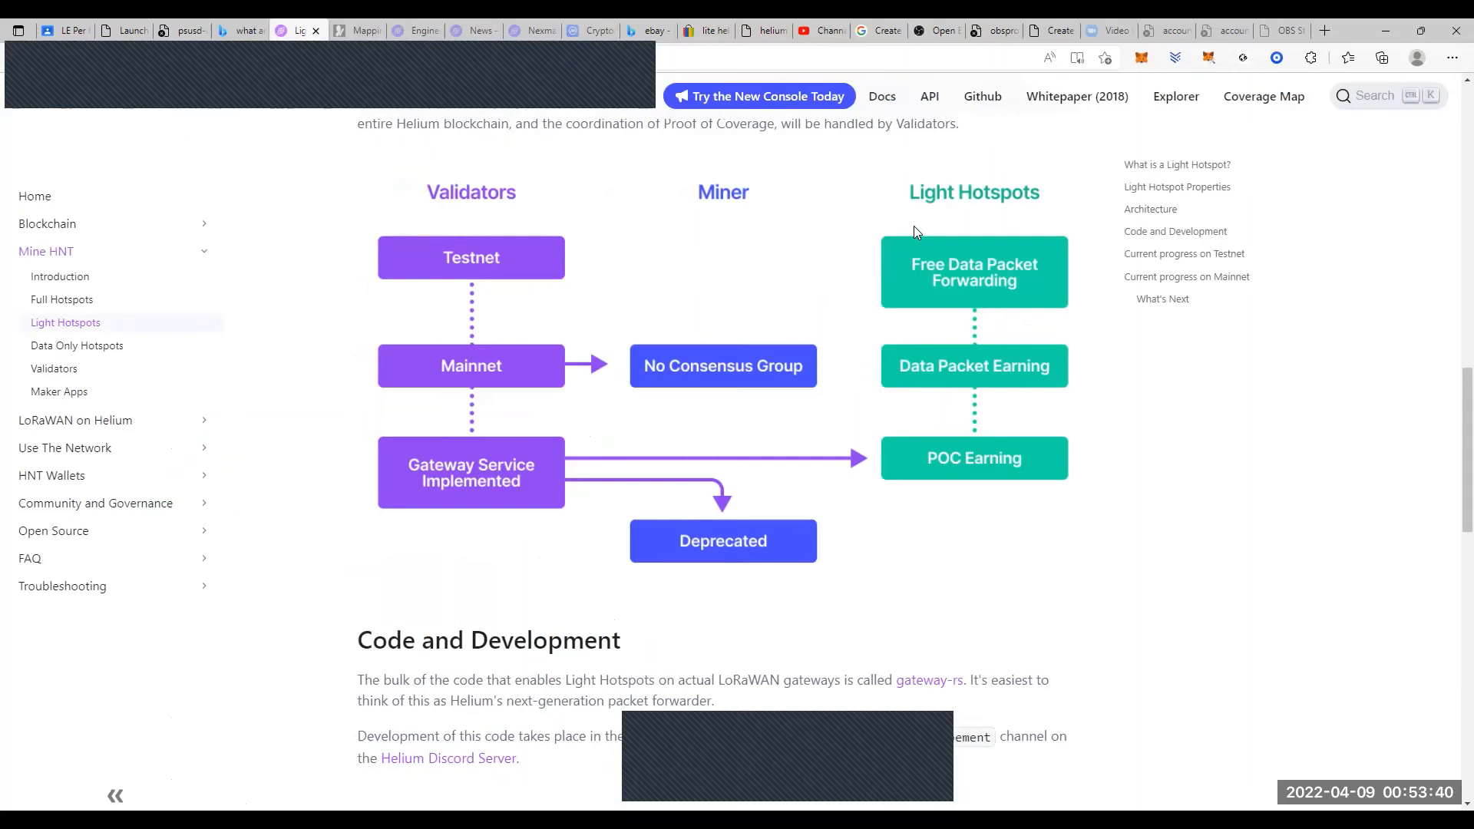
pyautogui.moveTo(978, 459)
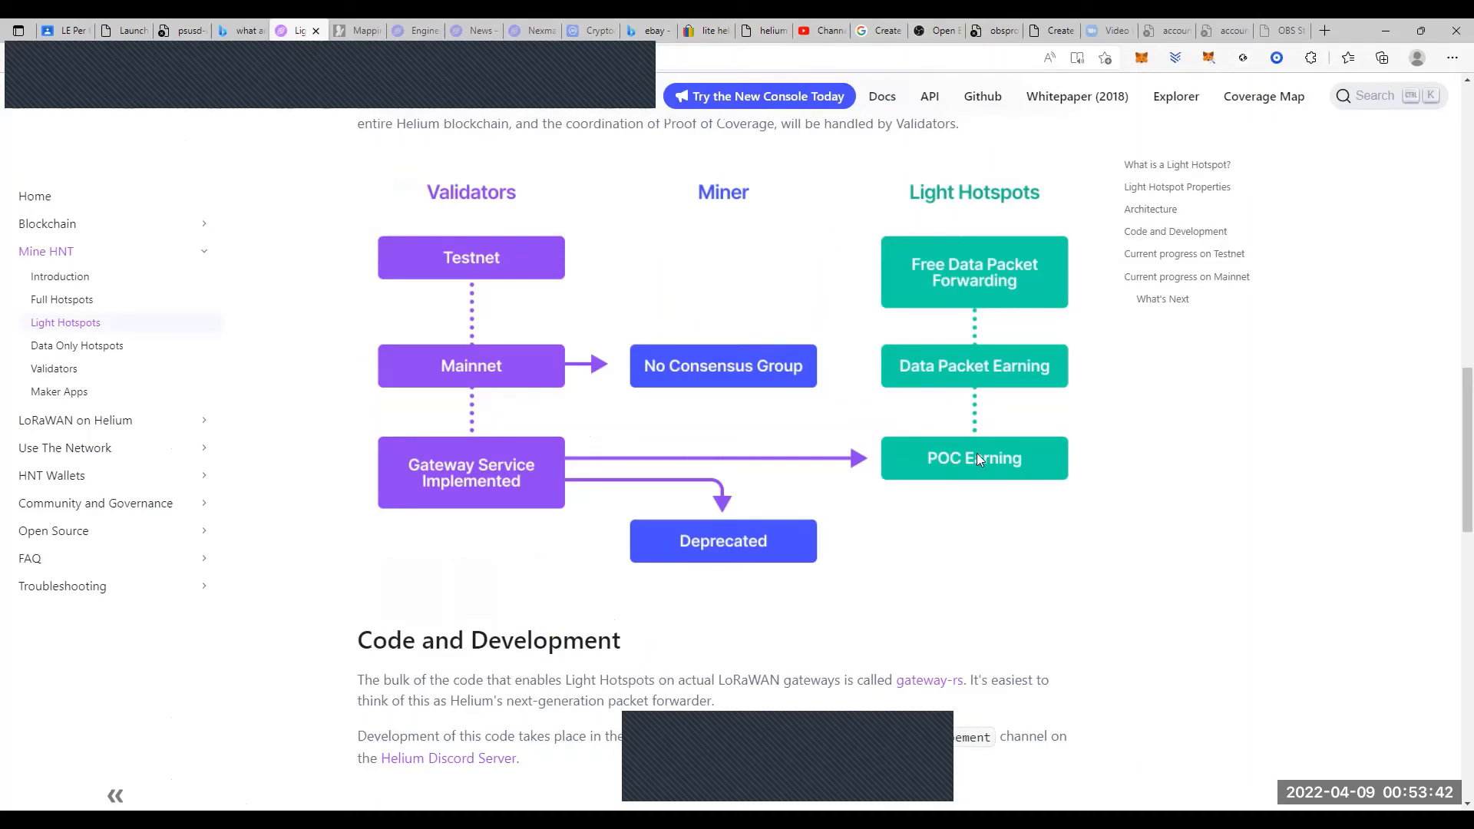
pyautogui.moveTo(968, 367)
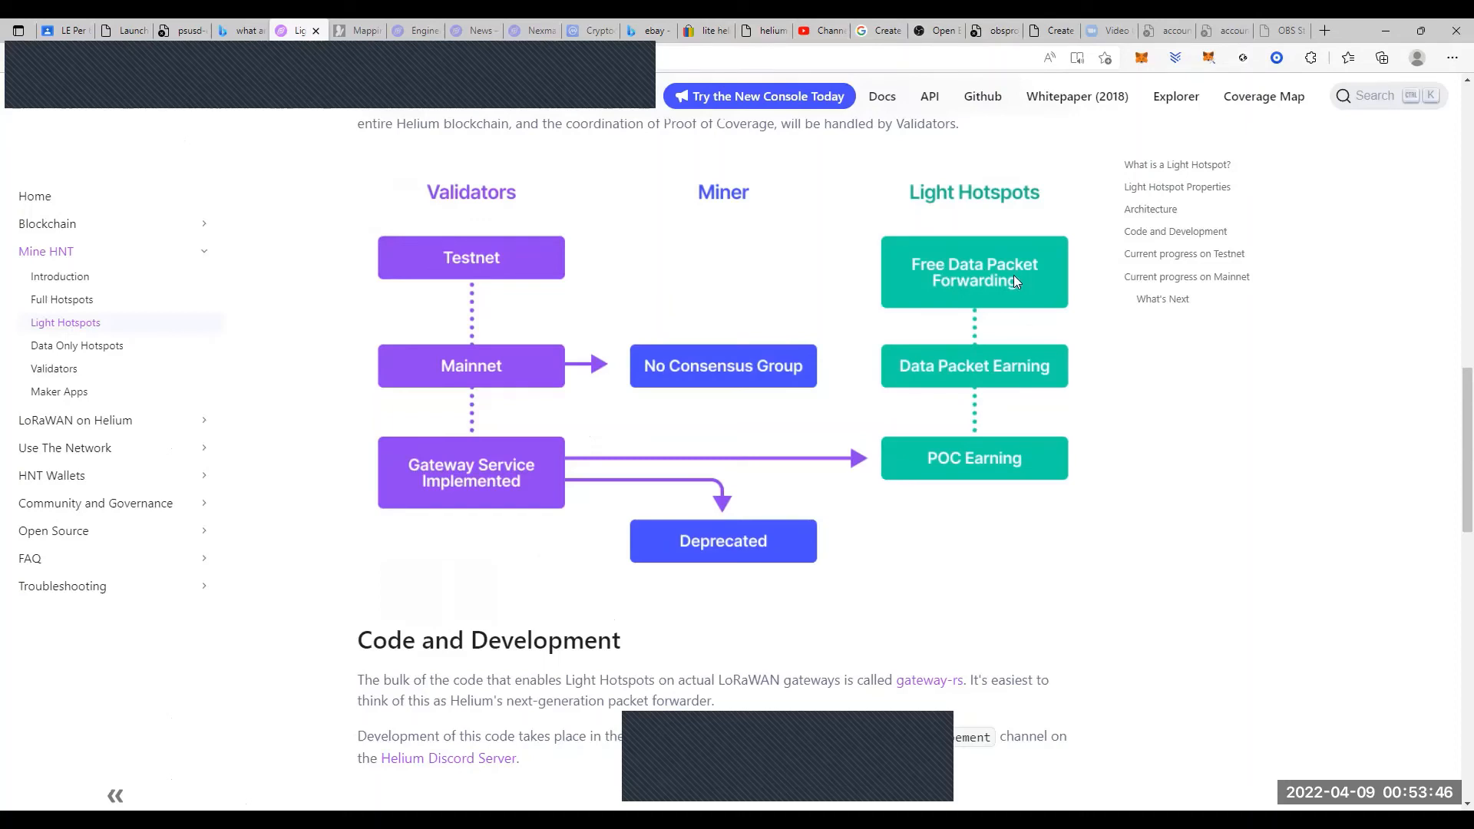
pyautogui.moveTo(1140, 501)
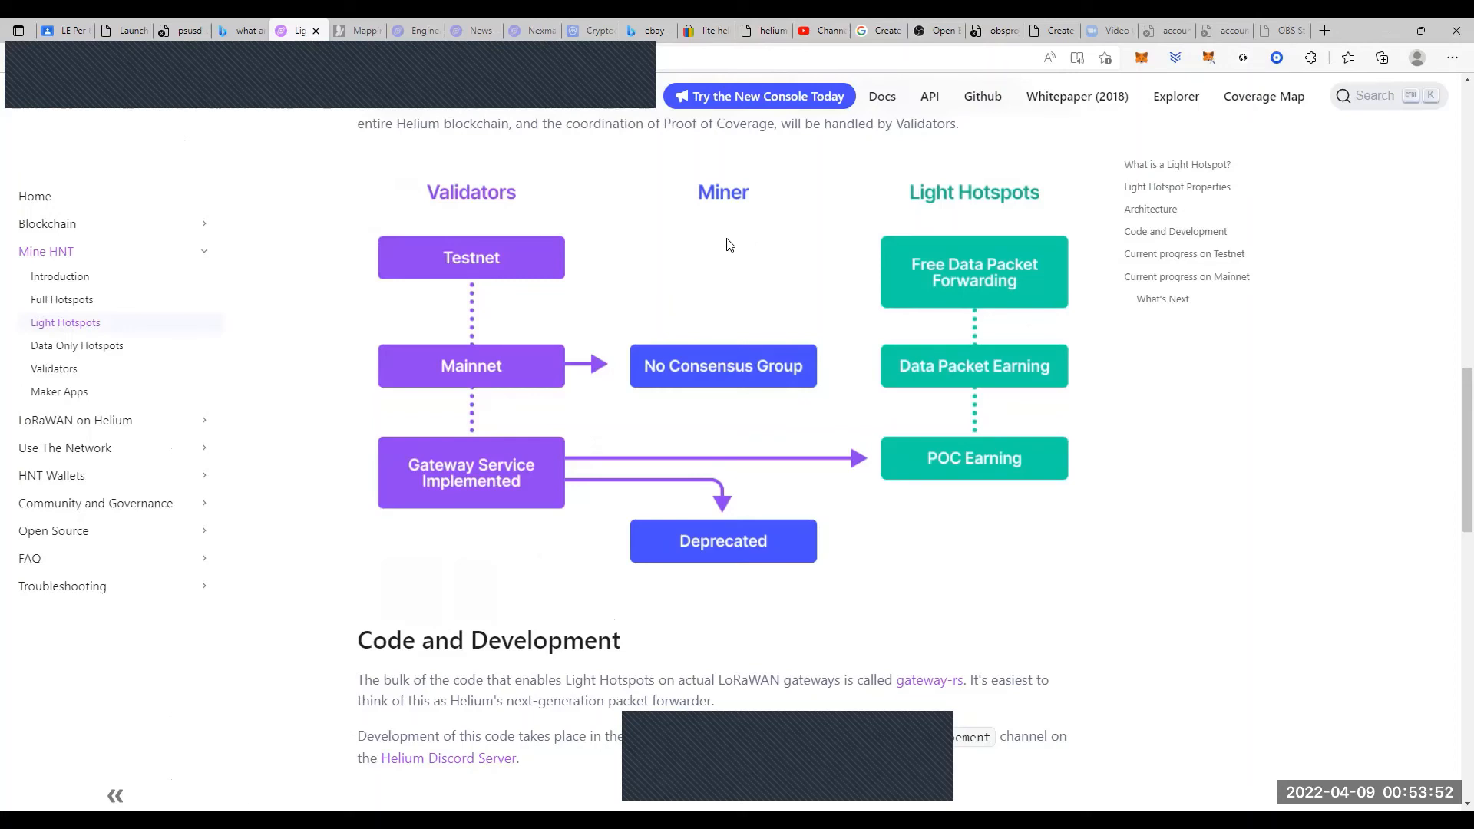
pyautogui.moveTo(743, 203)
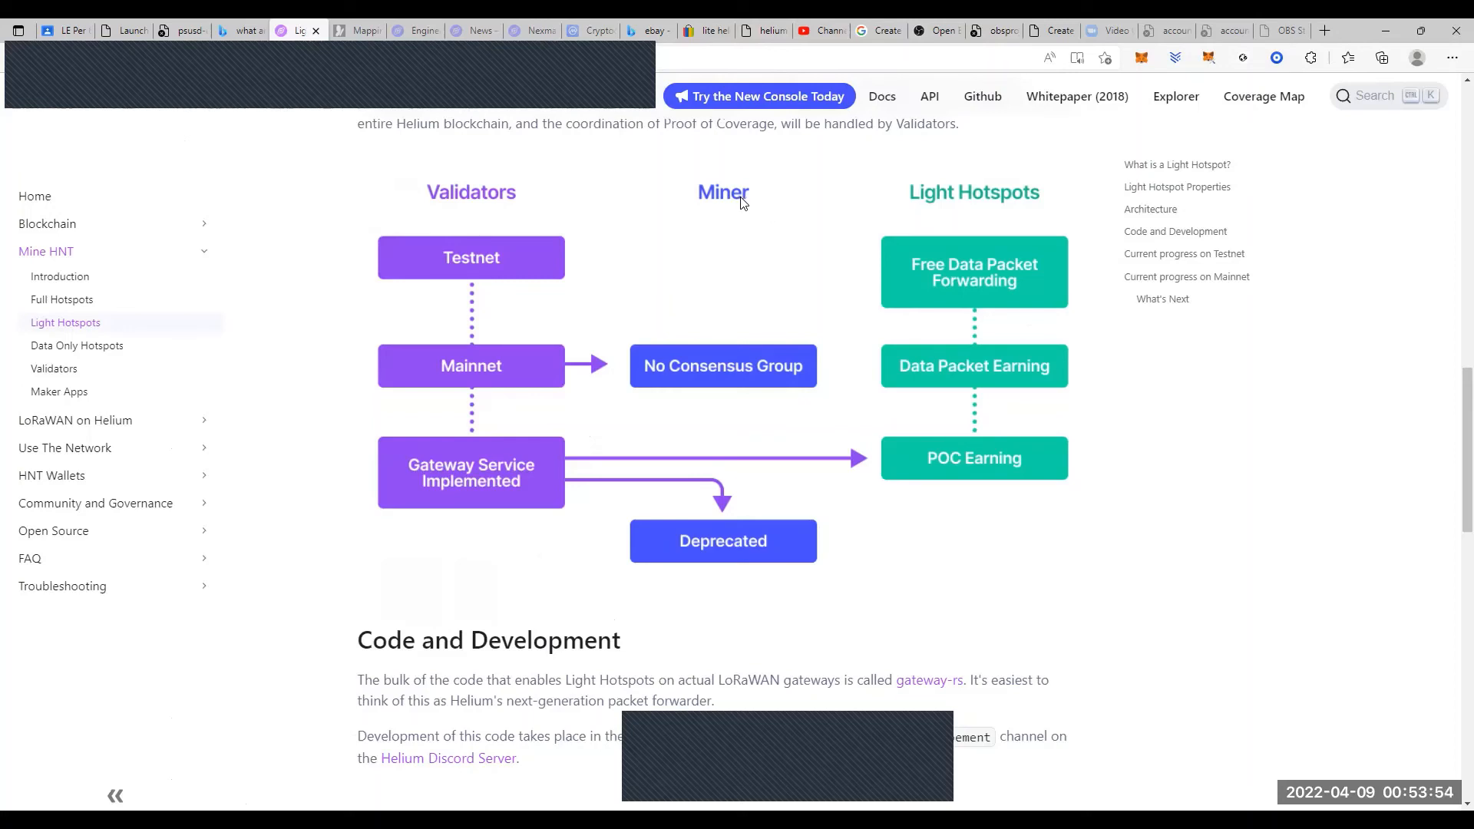
pyautogui.moveTo(888, 206)
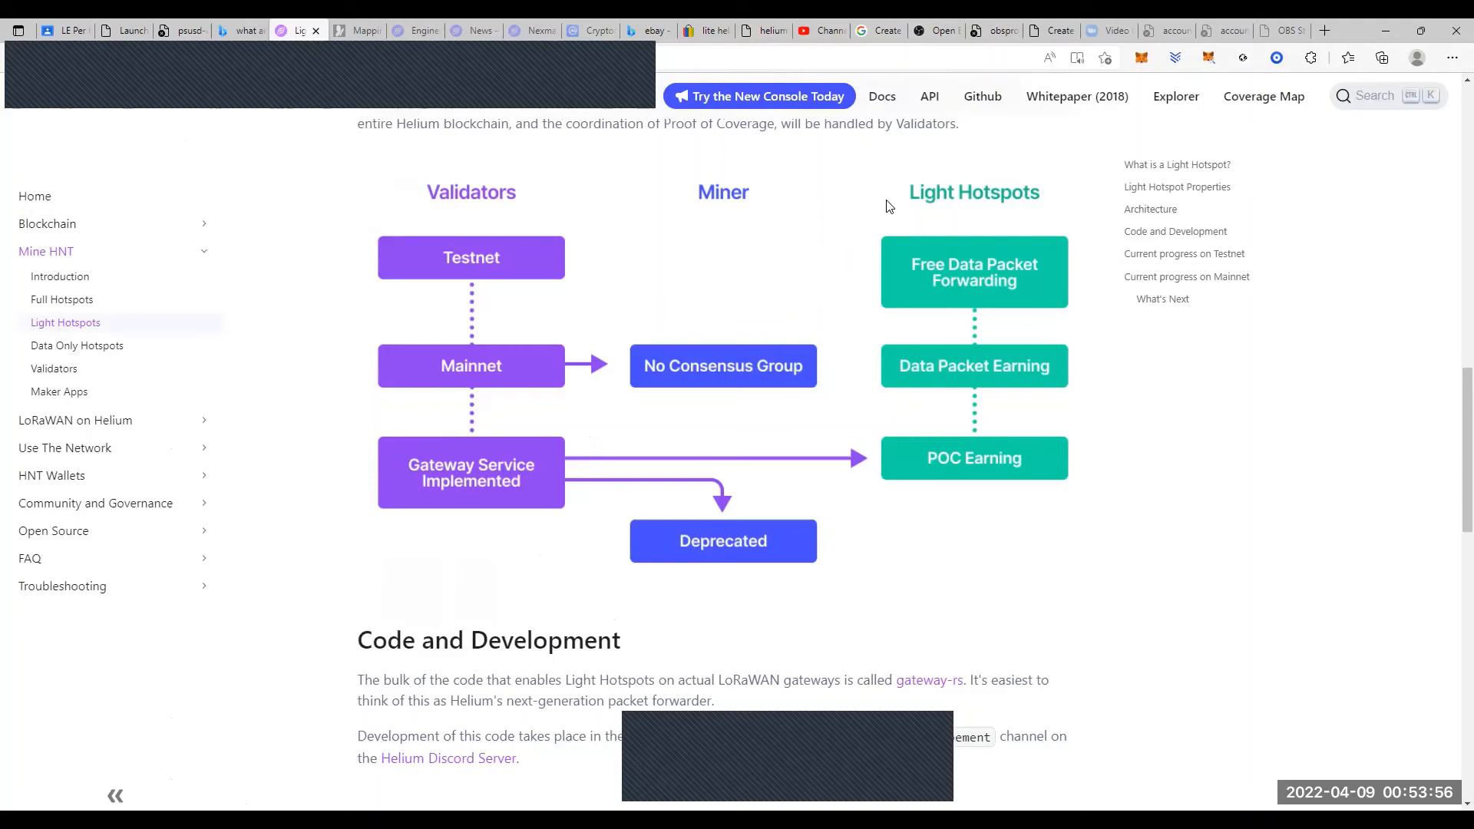
pyautogui.moveTo(884, 214)
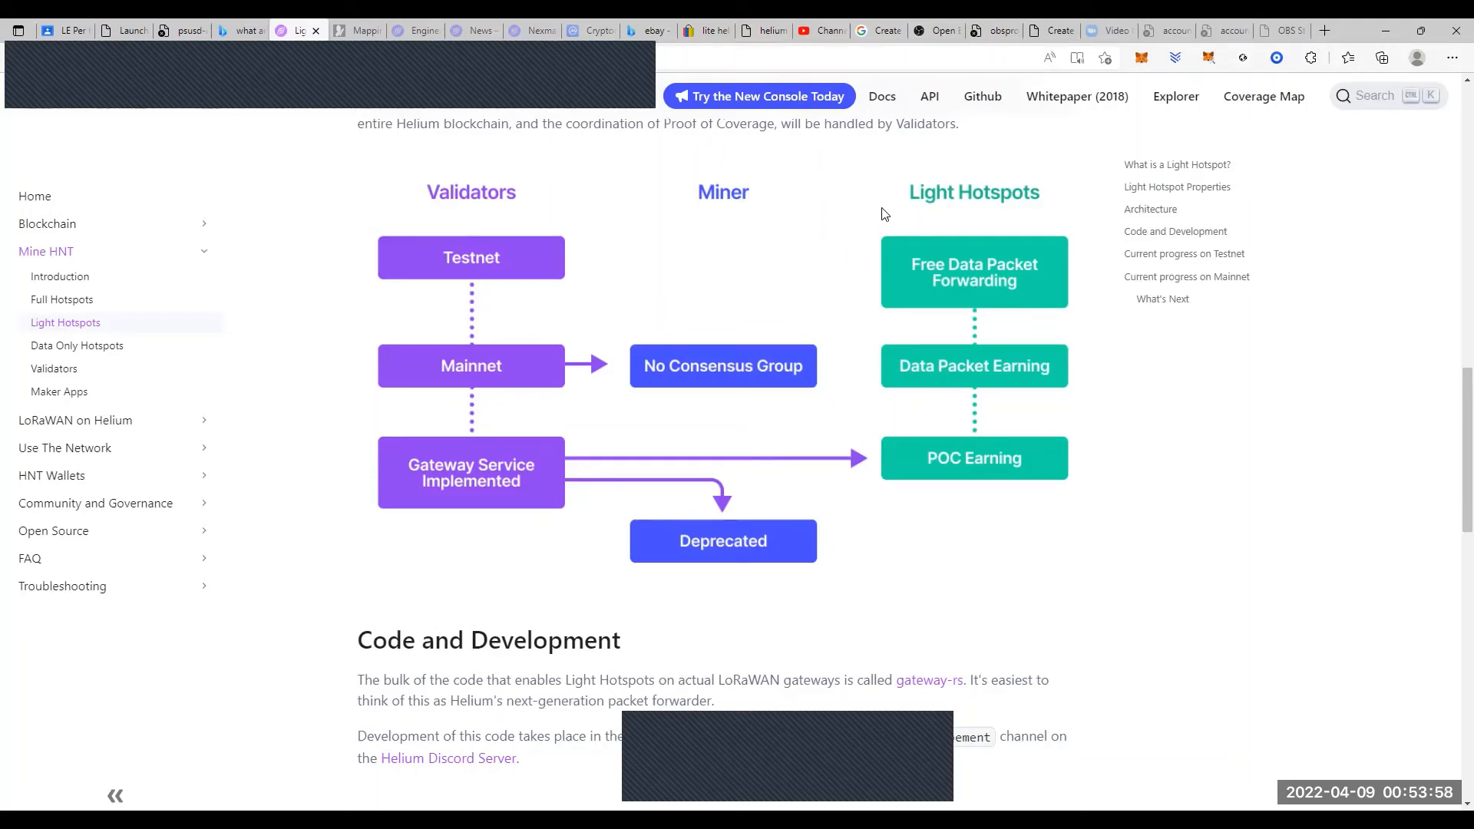
pyautogui.moveTo(813, 216)
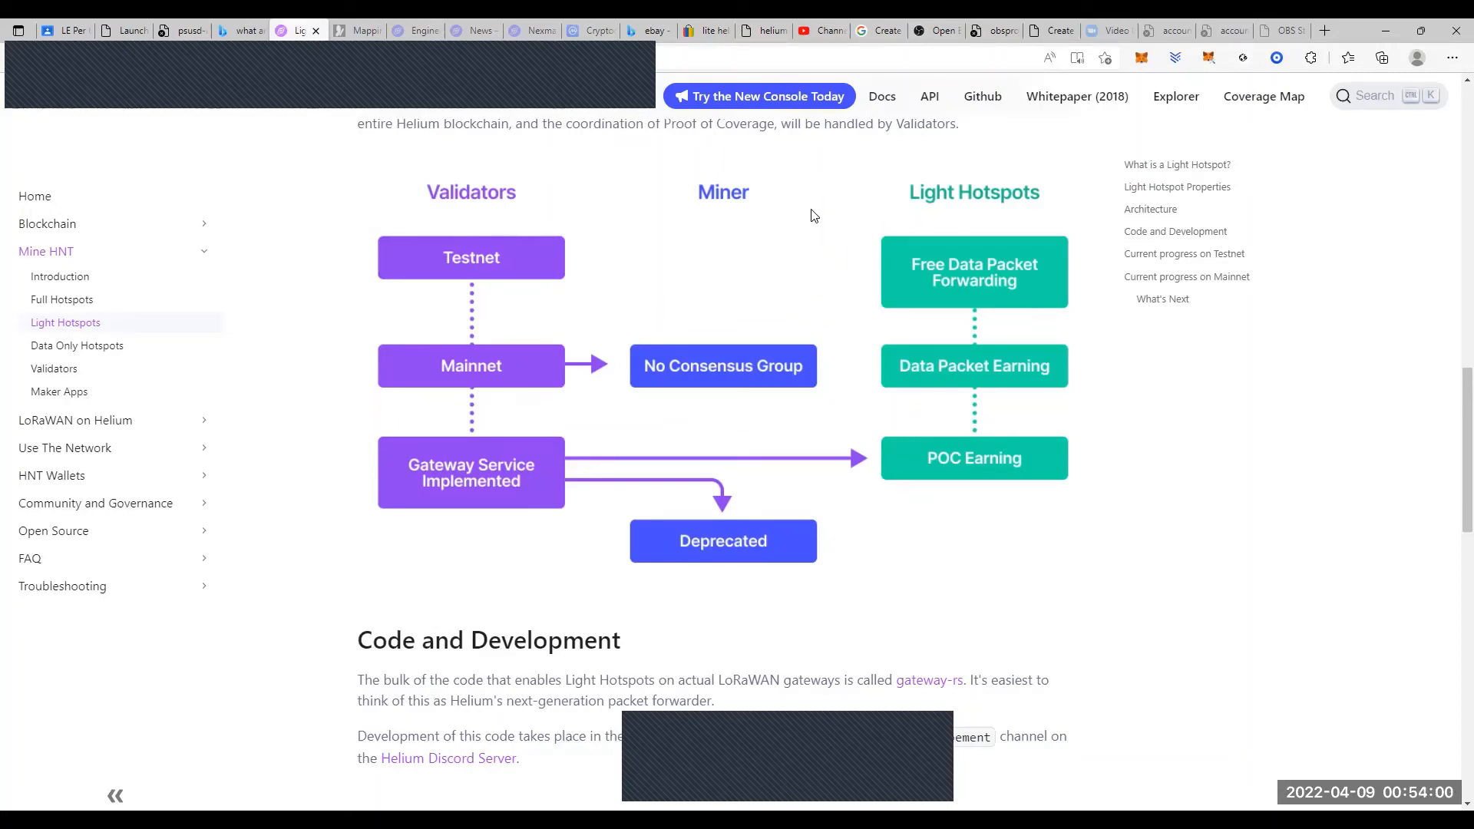
pyautogui.moveTo(723, 227)
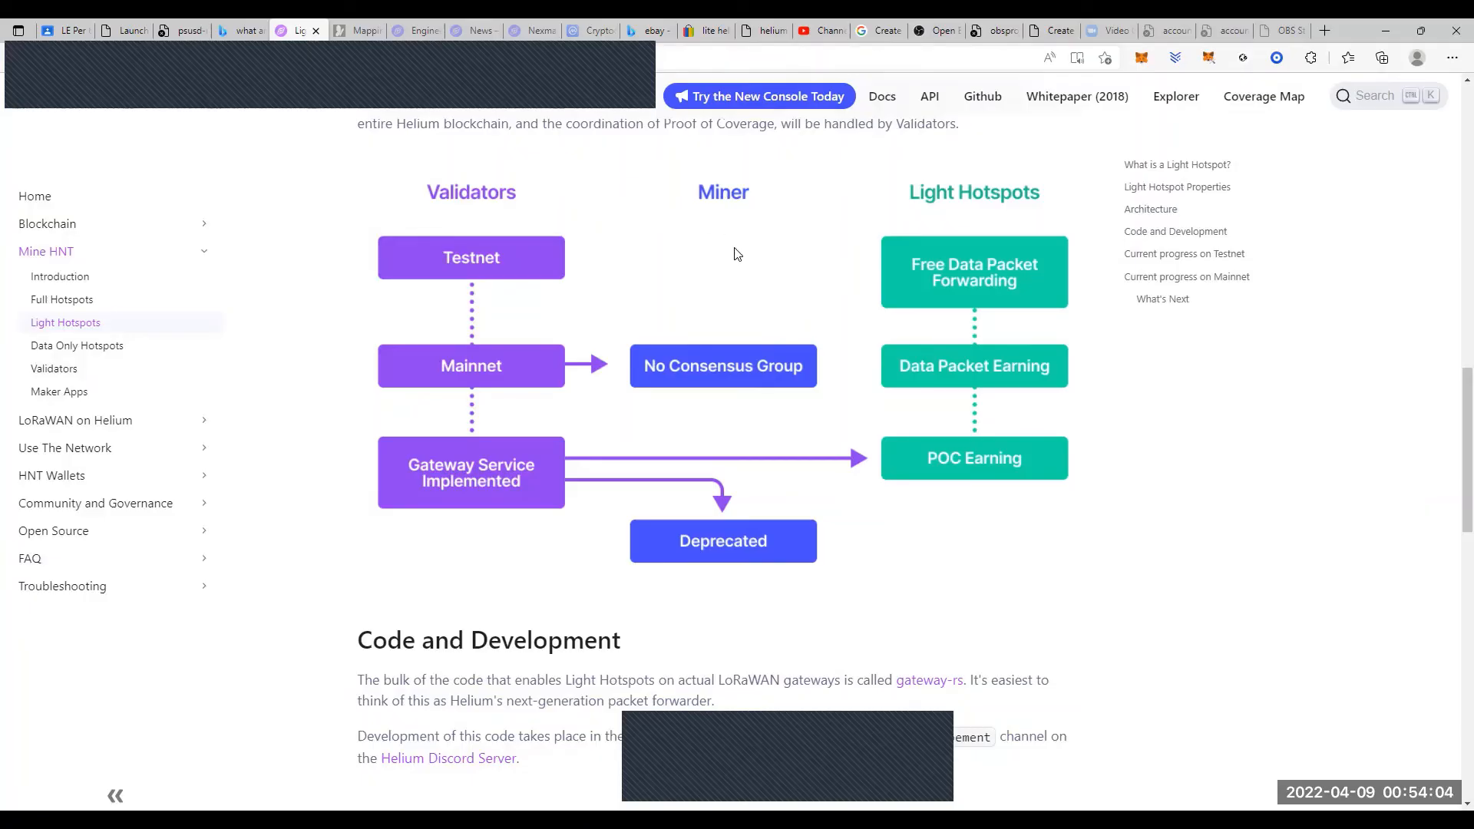
pyautogui.moveTo(457, 155)
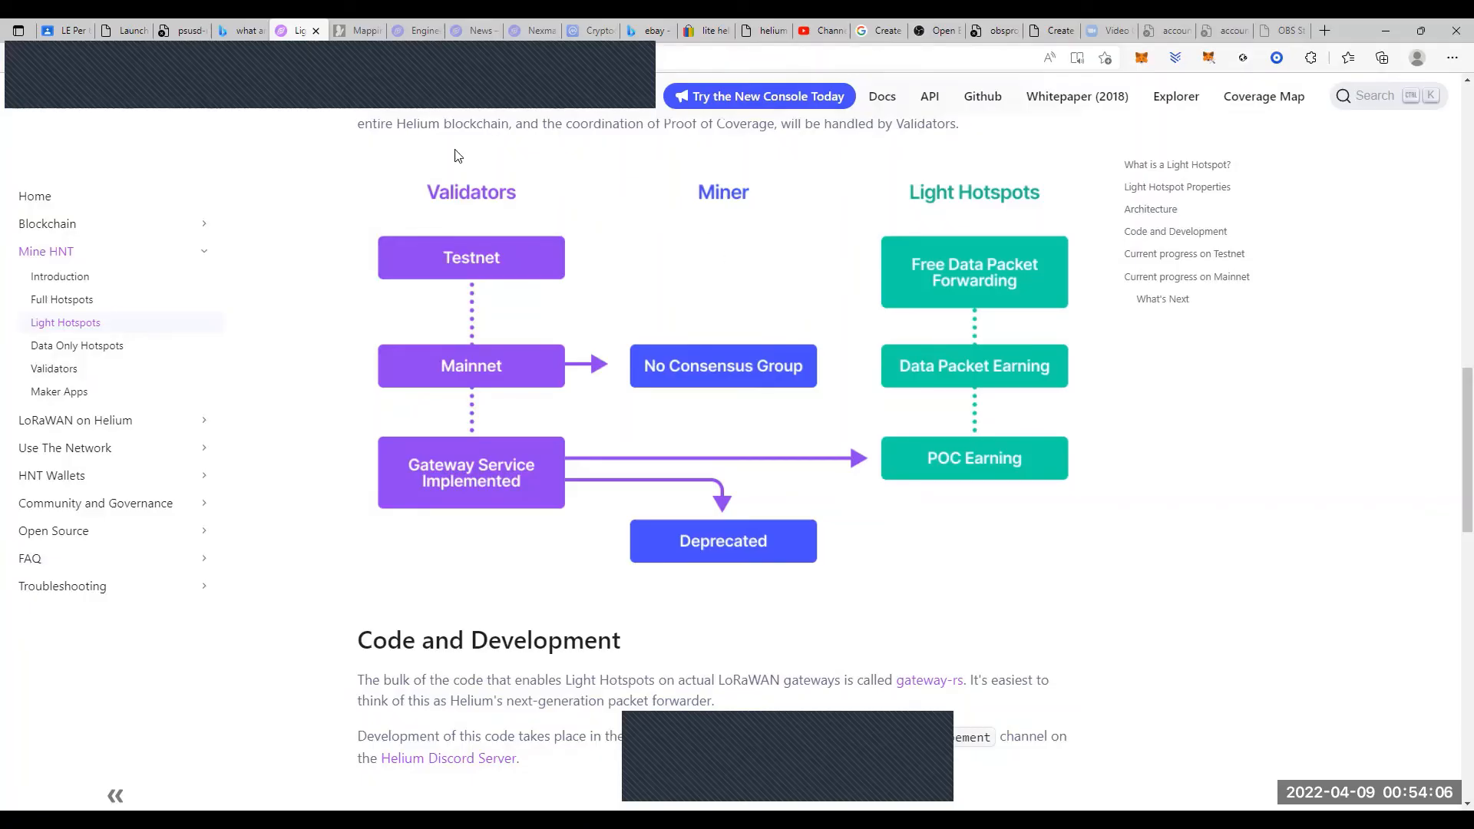
pyautogui.moveTo(345, 81)
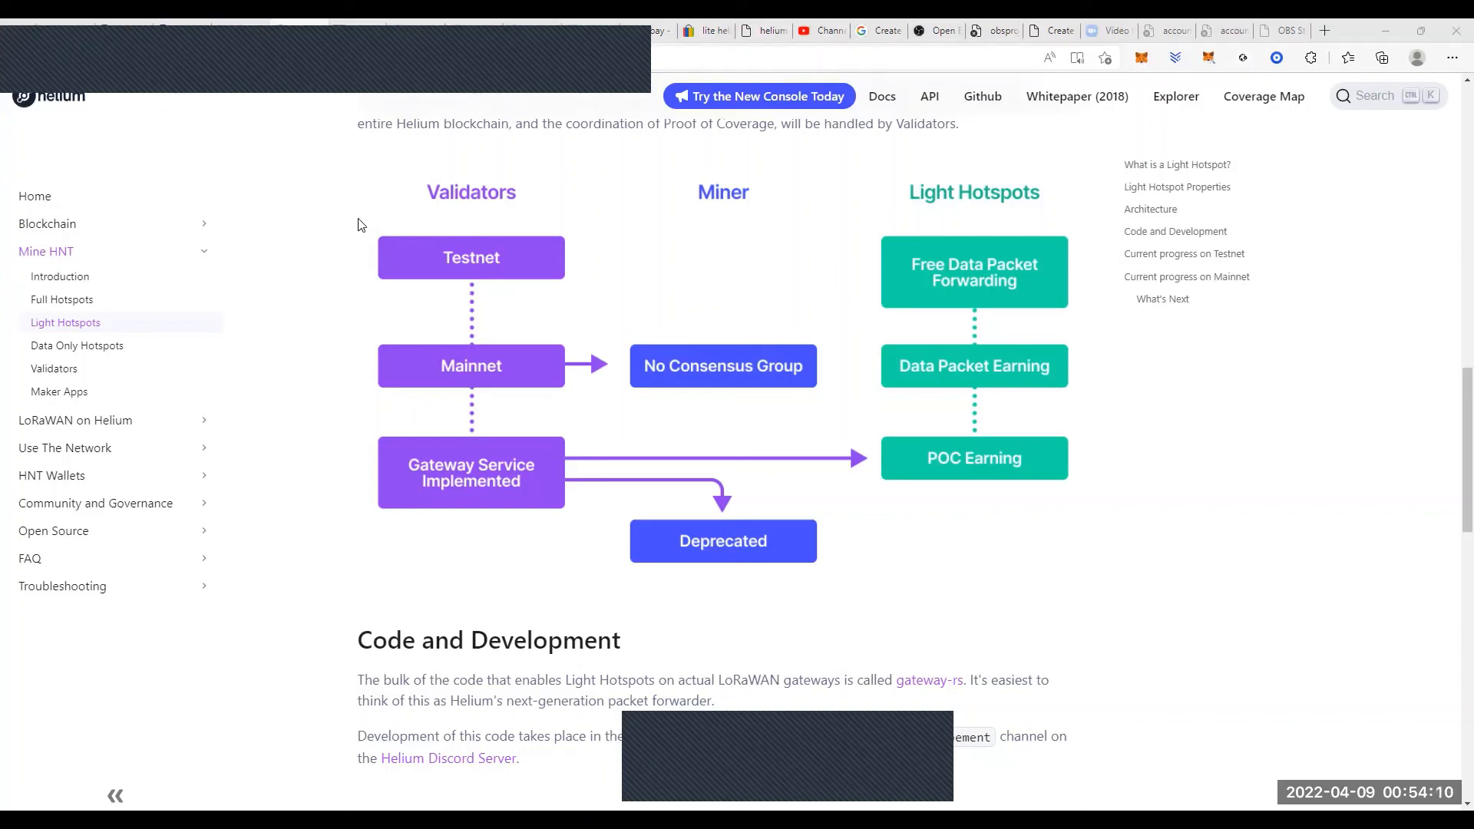
pyautogui.moveTo(752, 220)
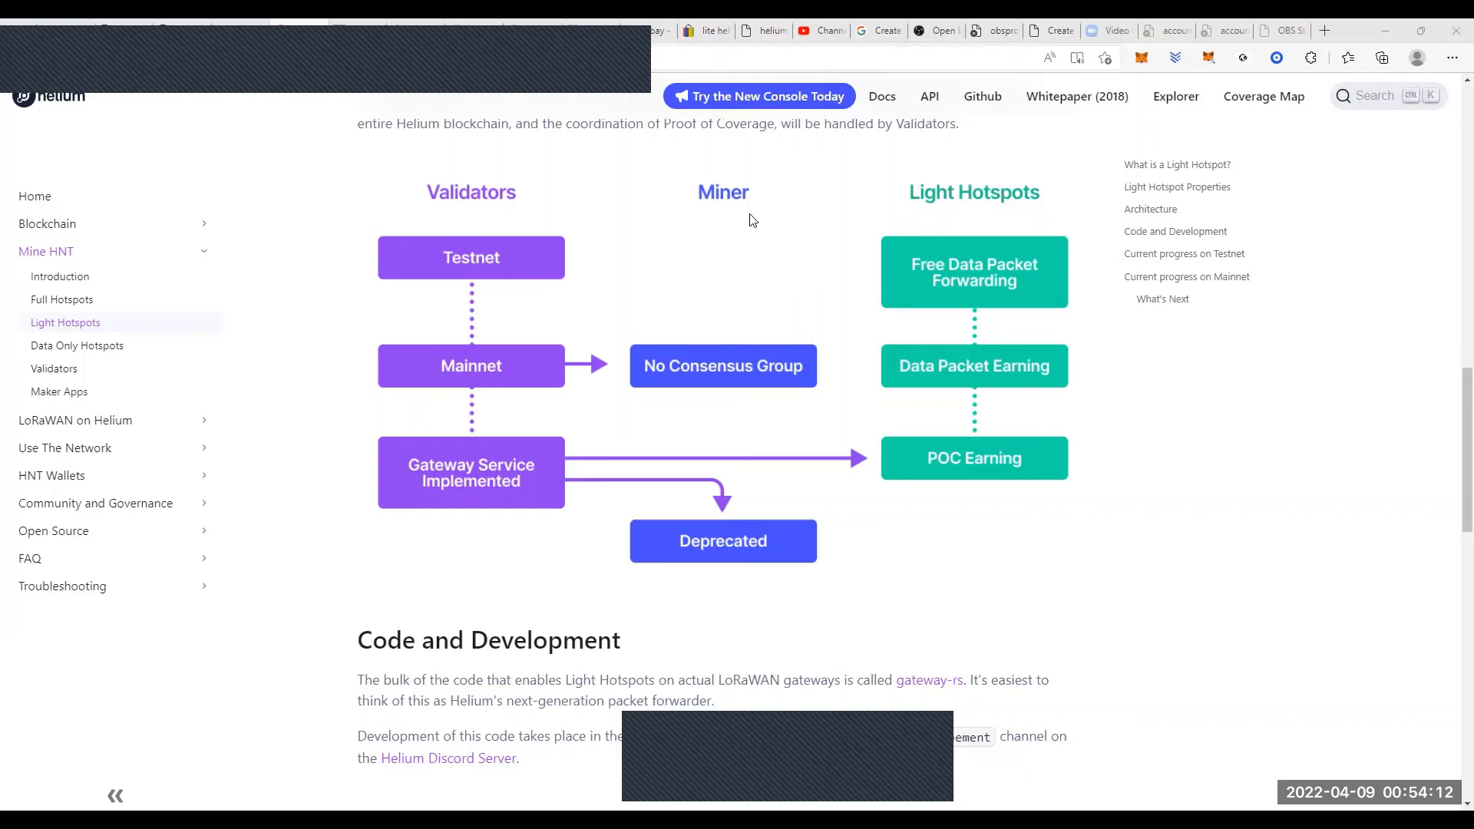